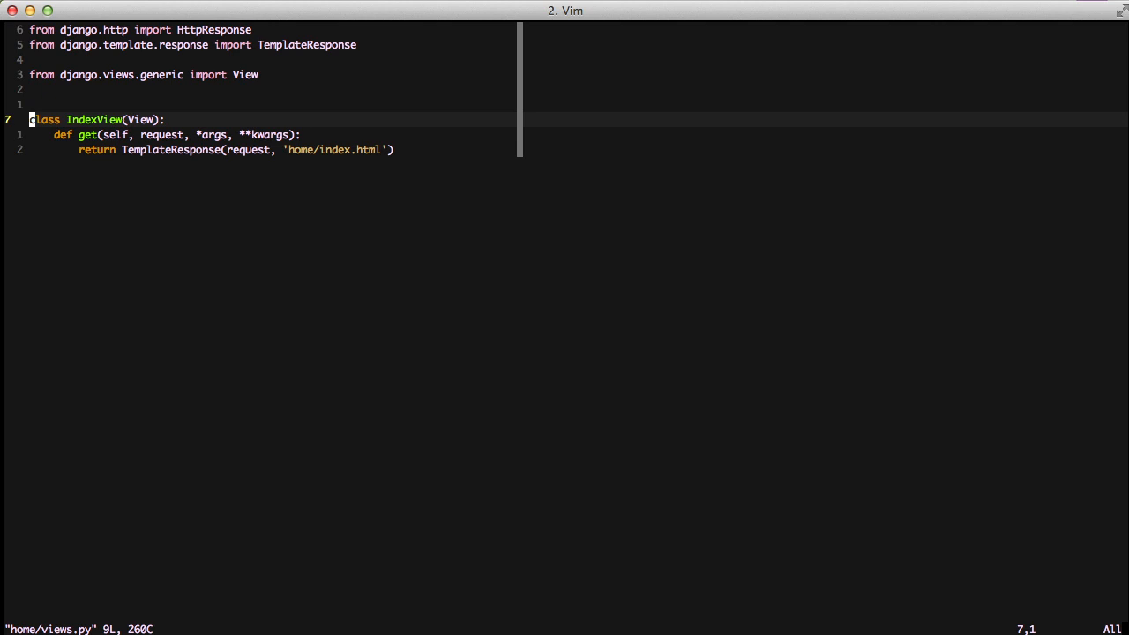
# Add template_name = 'home/index.html' as IndexView's first class attribute.
pyautogui.write('....')
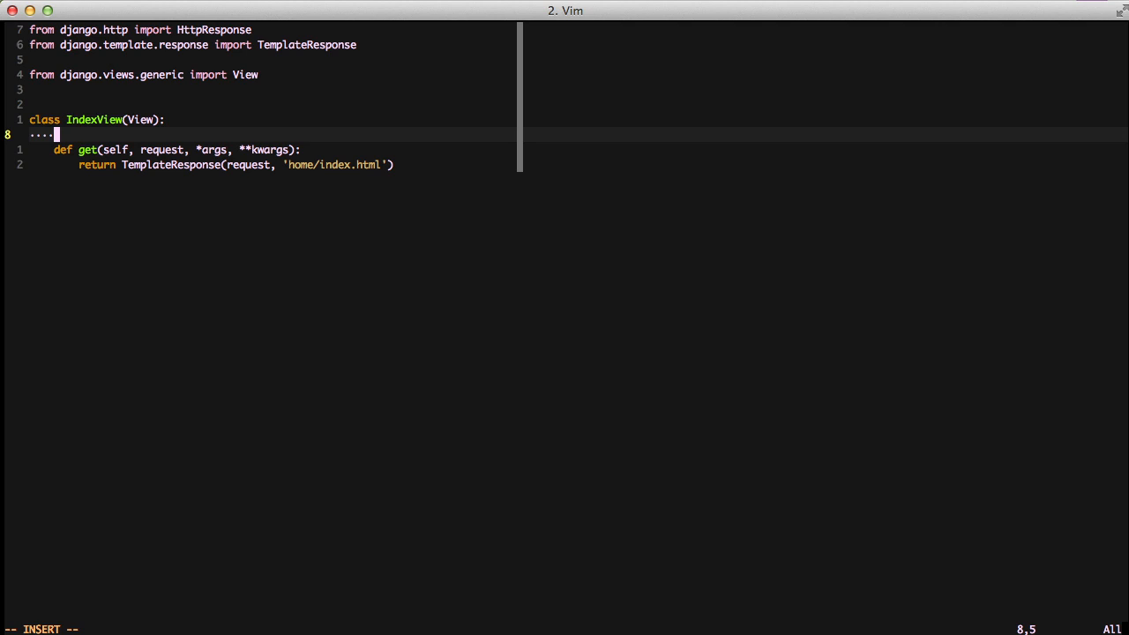
pyautogui.write('template_name')
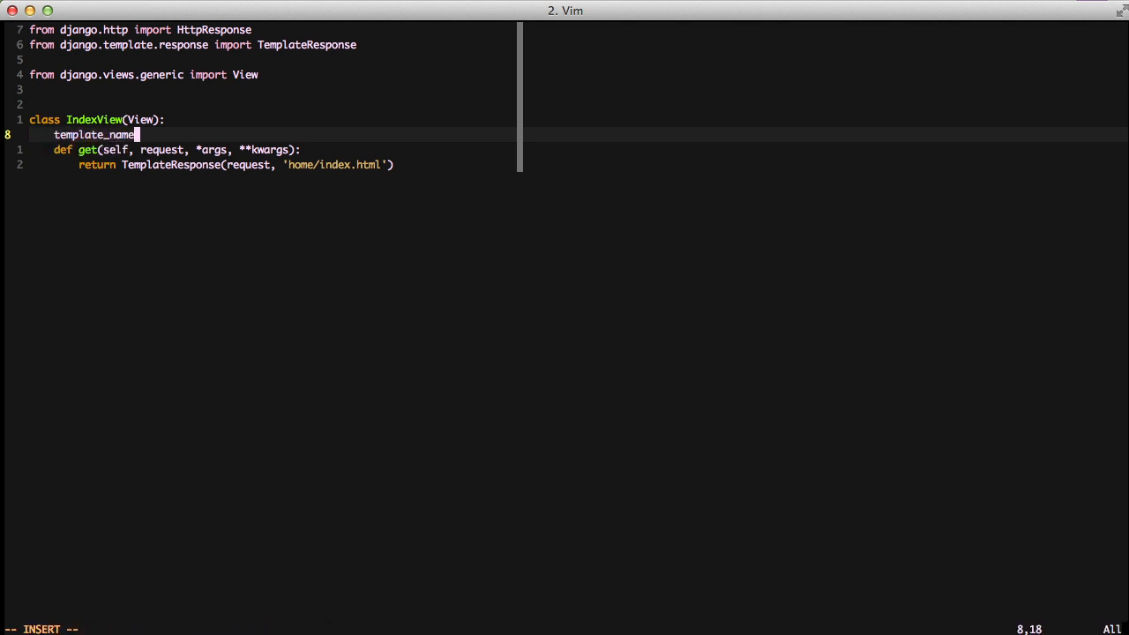
pyautogui.write("= 'home/index.html")
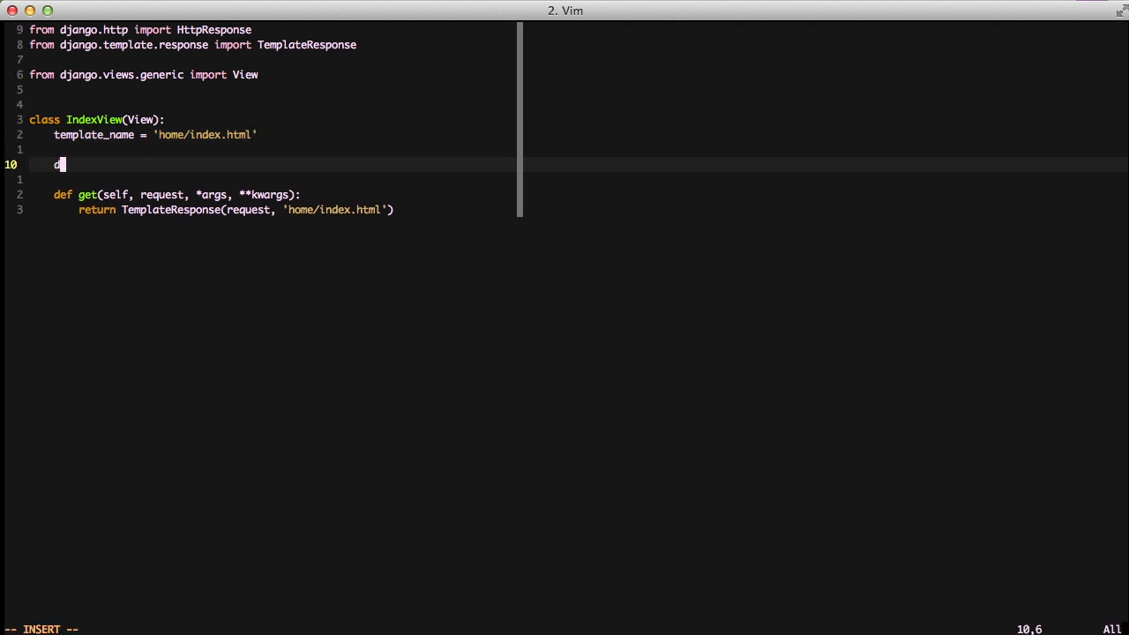
# Define render_to_response(self, context, **response_kwargs) returning TemplateResponse(self.request, self.template_name, context=context, **response_kwargs).
pyautogui.write('ef render_to_response(self,')
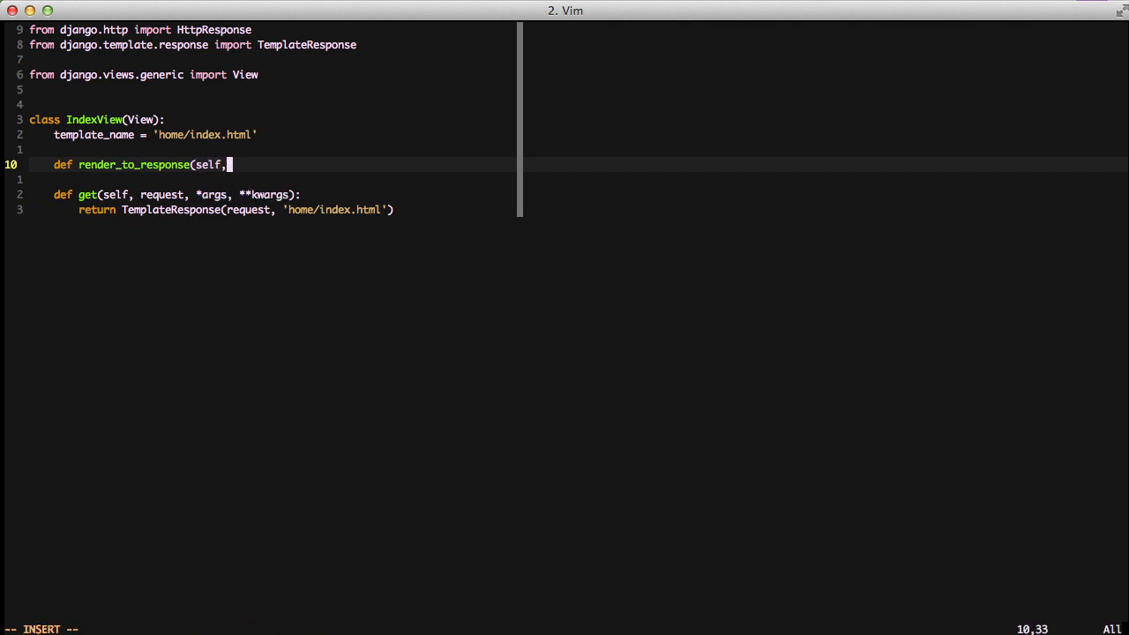
pyautogui.write('context, **')
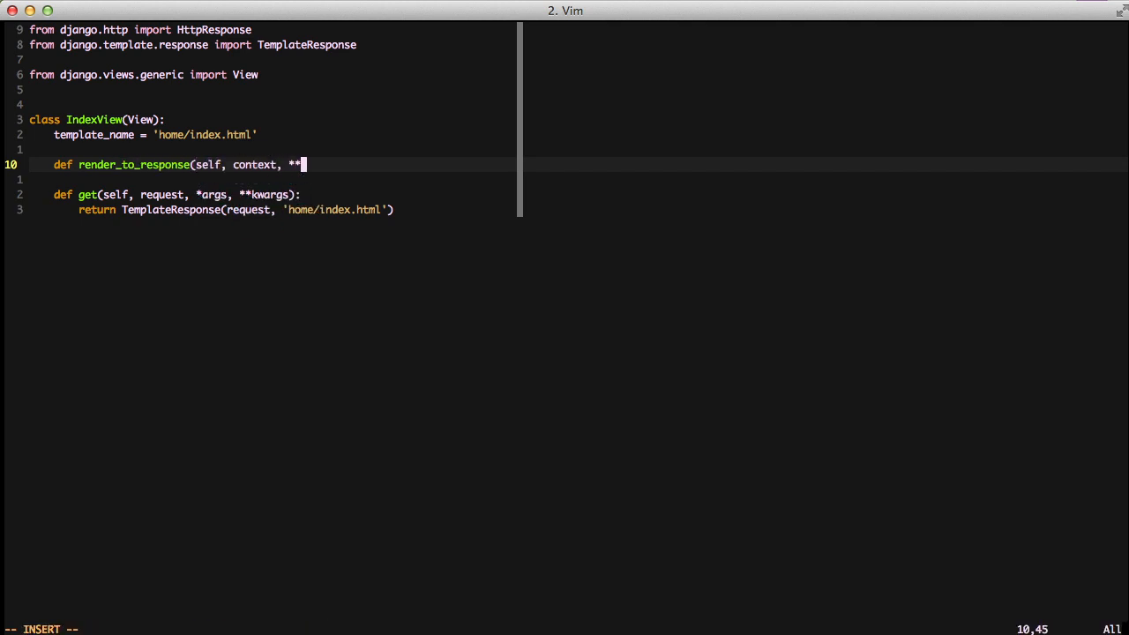
pyautogui.write('response_kwargs):')
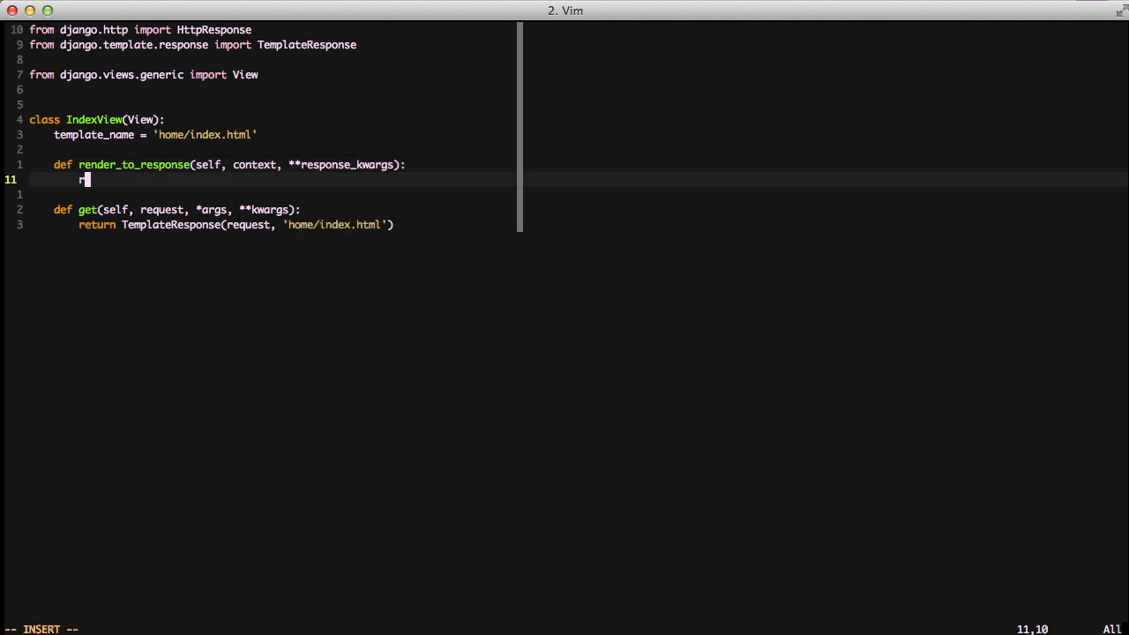
pyautogui.write('eturn TemplateResponse(')
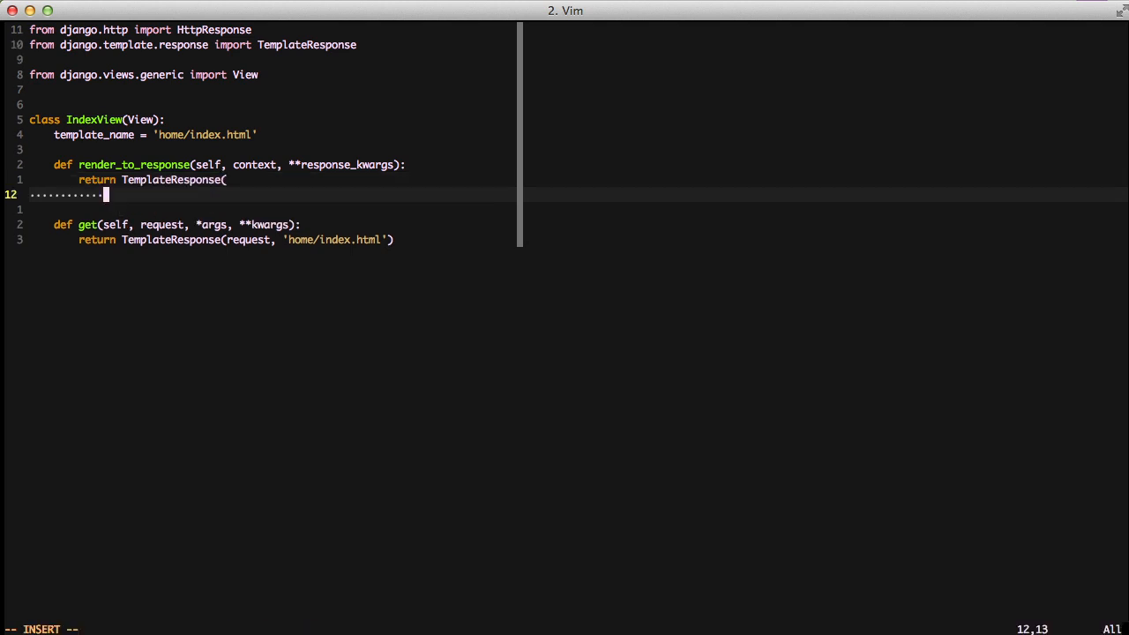
pyautogui.write('self.request,')
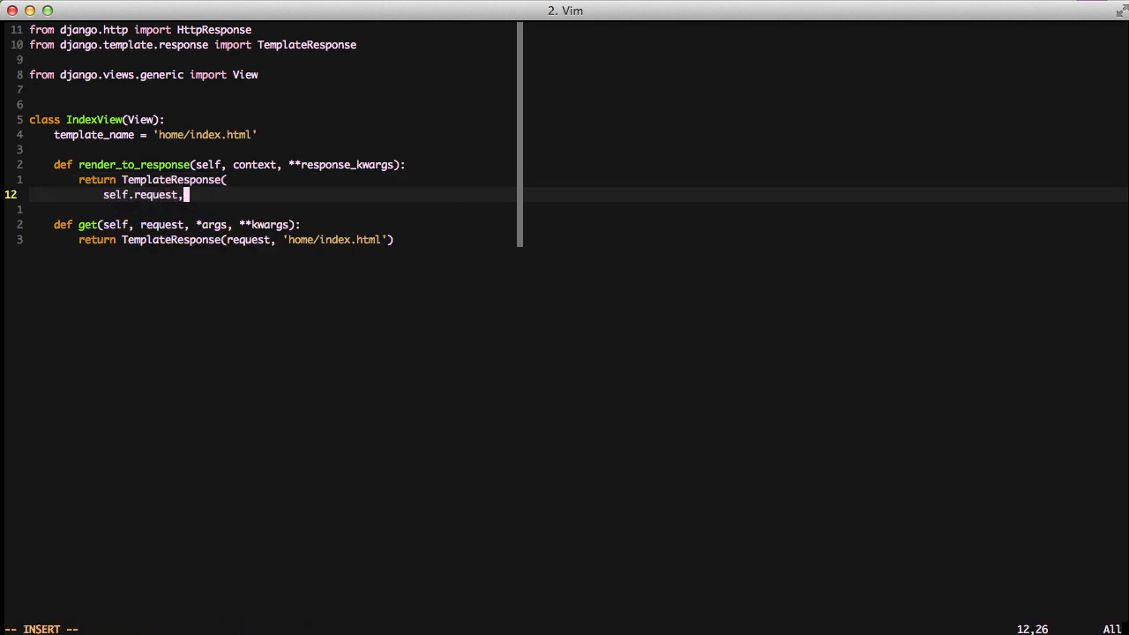
pyautogui.write('self.template_name')
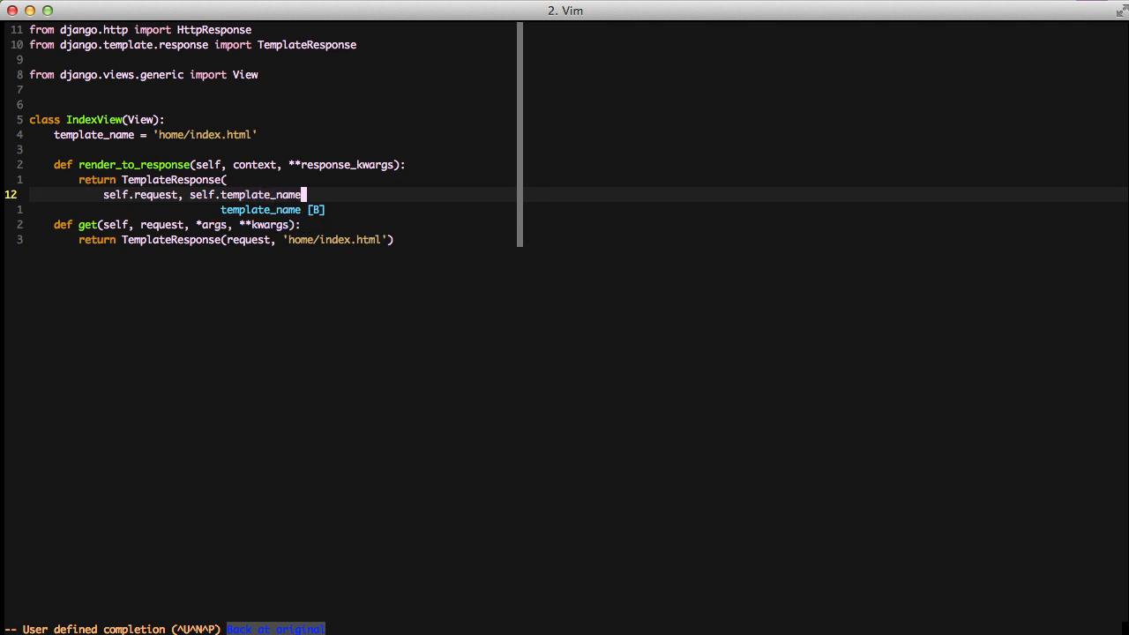
pyautogui.write(', context=')
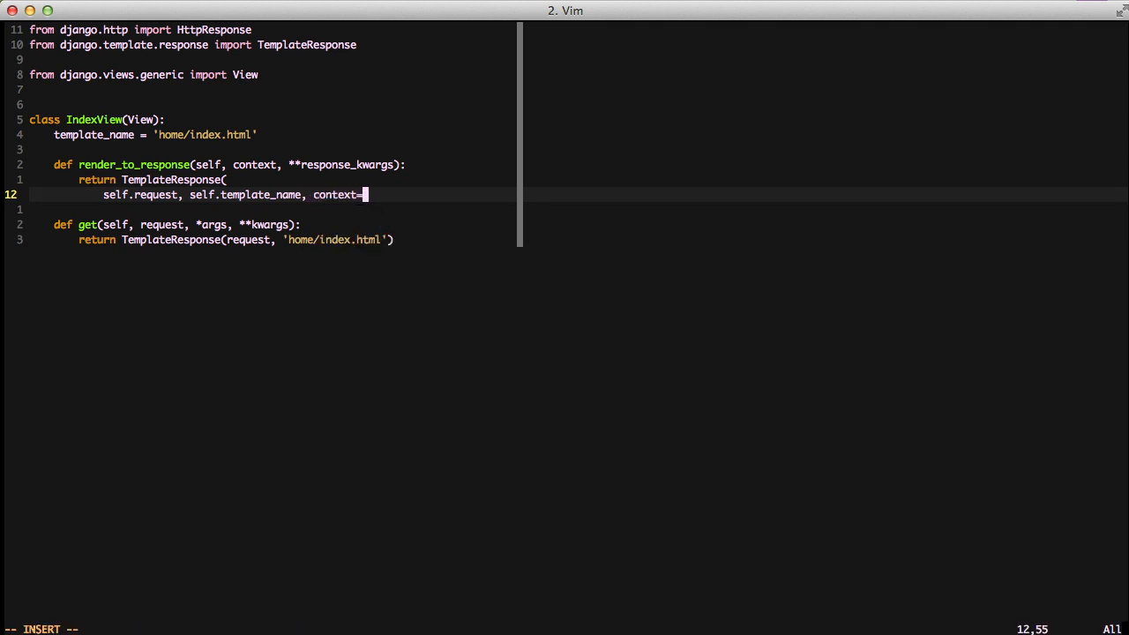
pyautogui.write('context')
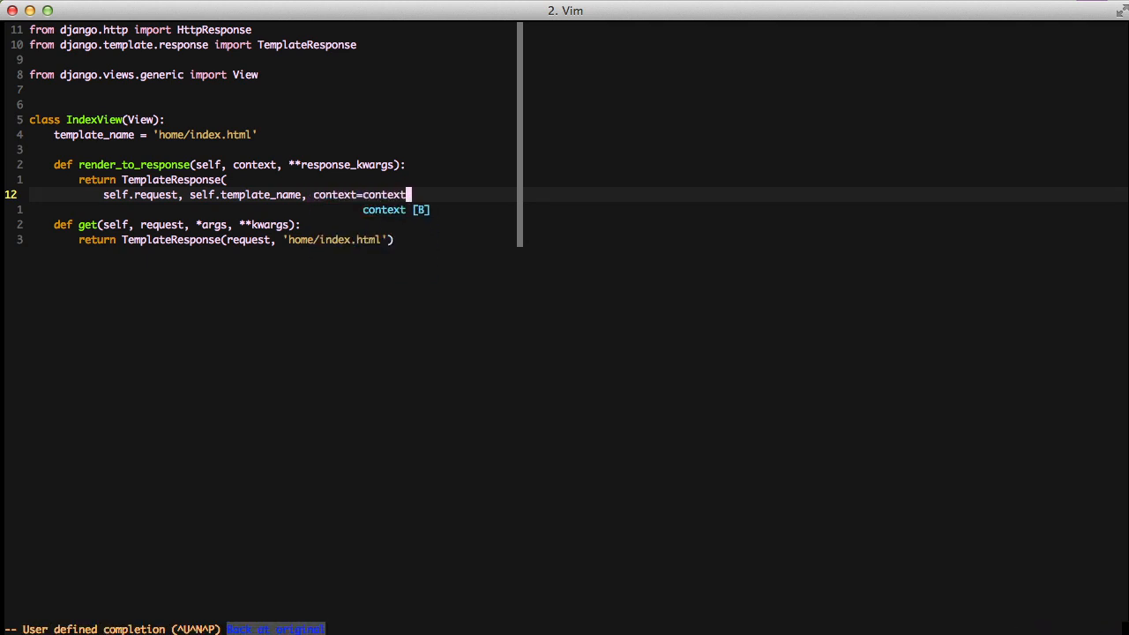
pyautogui.write(',')
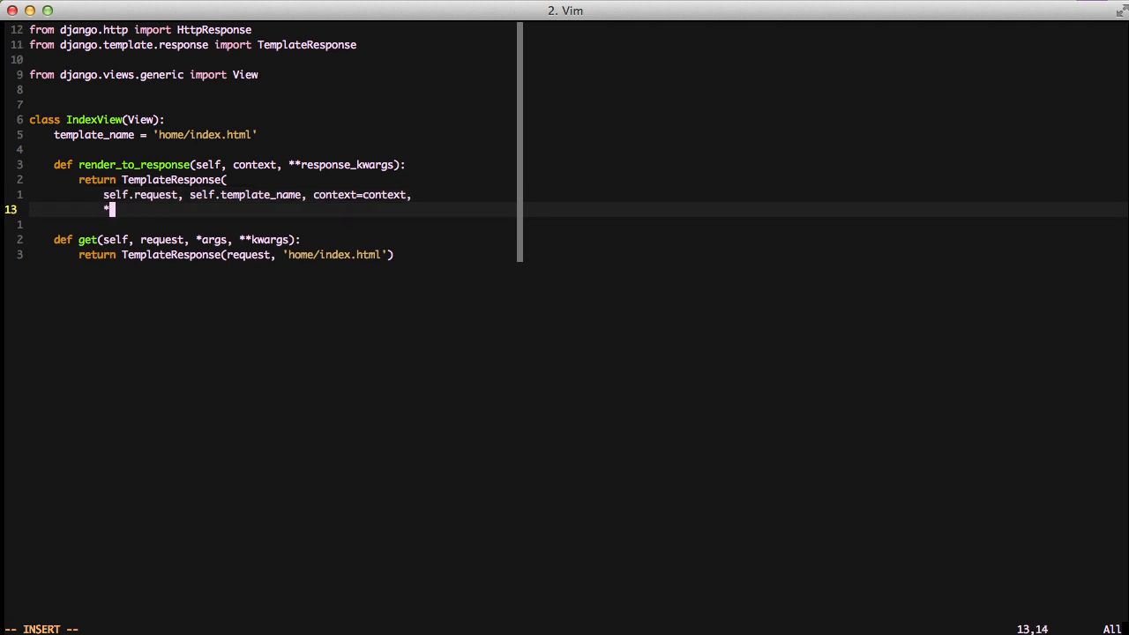
pyautogui.write('response_kwargs)')
pyautogui.write('return self.render_to_response(')
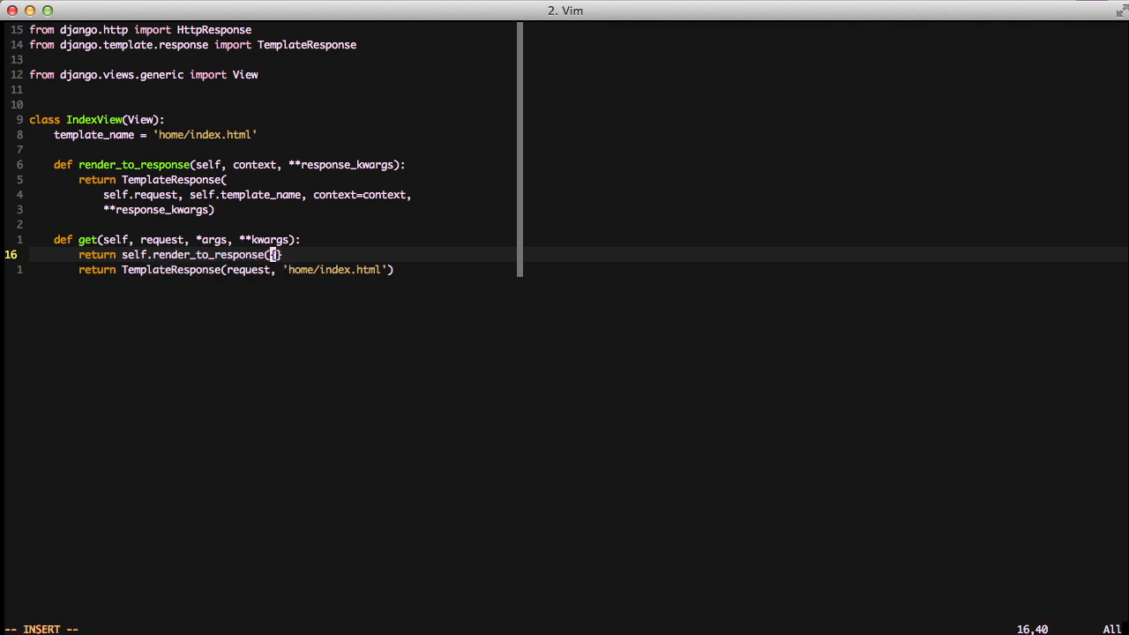
# Replace get's TemplateResponse return with return self.render_to_response({'data': 'data'}).
pyautogui.write('{}')
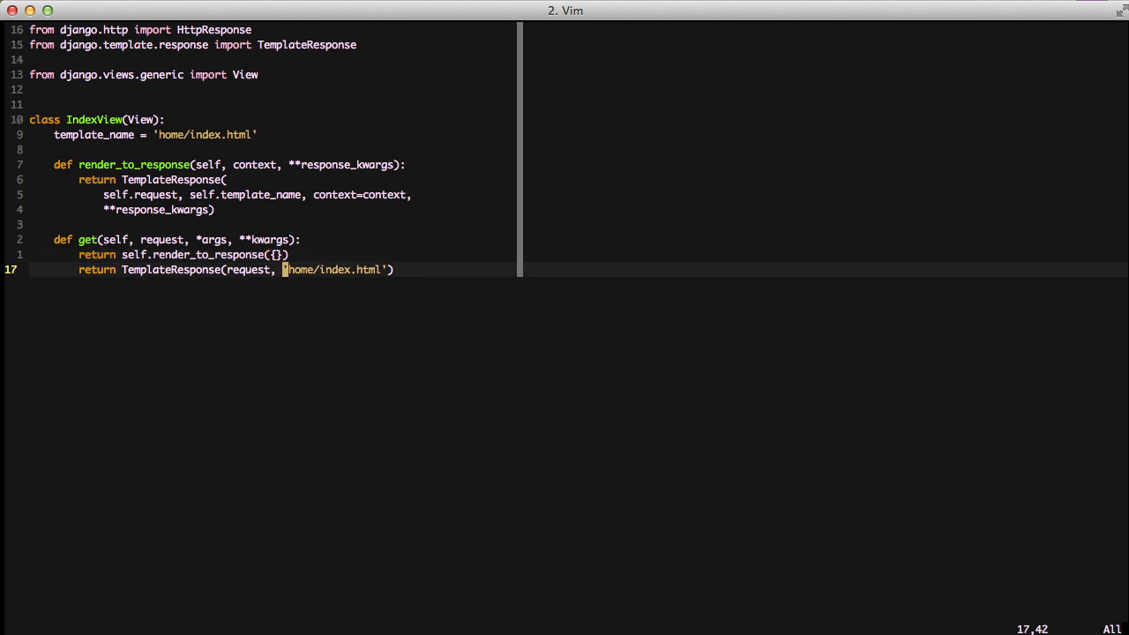
pyautogui.press('dd')
pyautogui.write("'data")
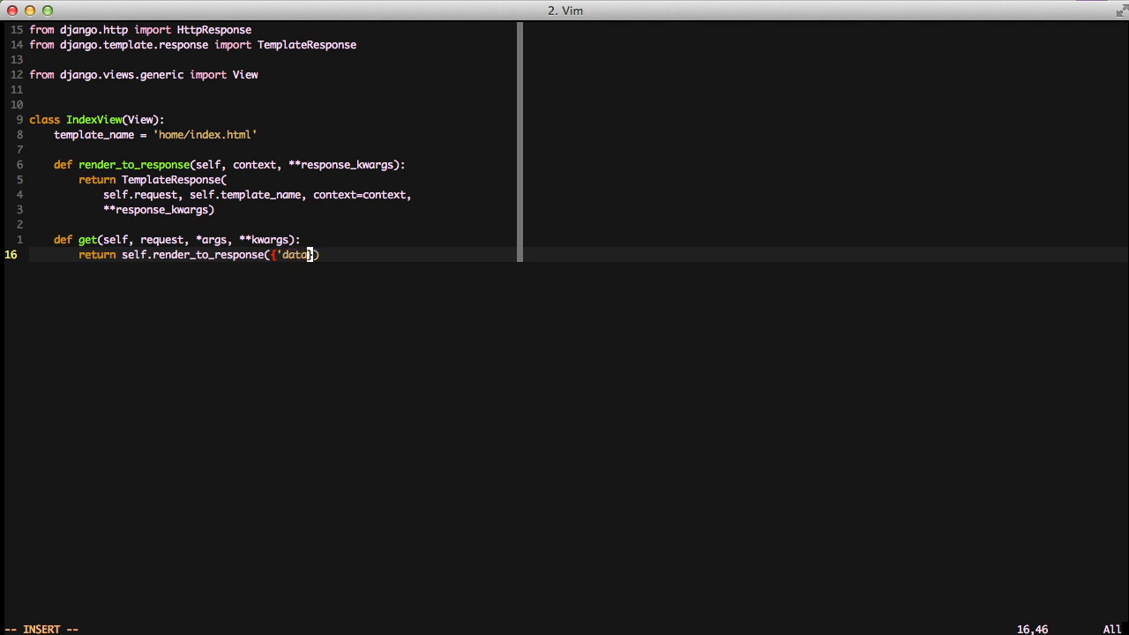
pyautogui.write(": 'data'")
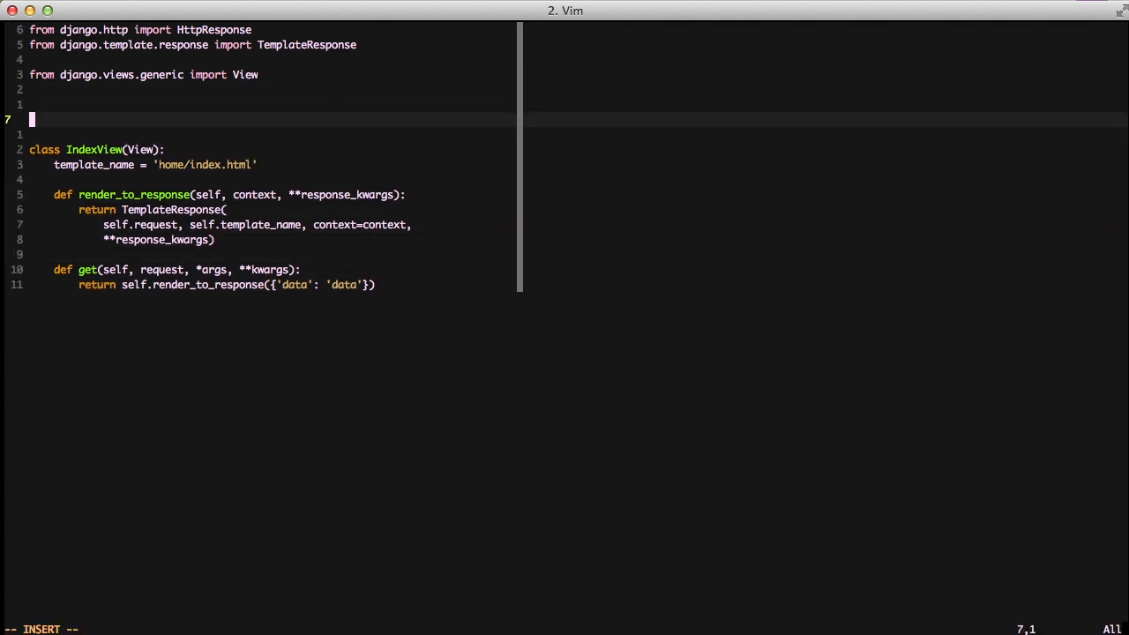
# Write class ContextMixin(object) with get_context_data(self, **kwargs) returning kwargs.
pyautogui.press('Return')
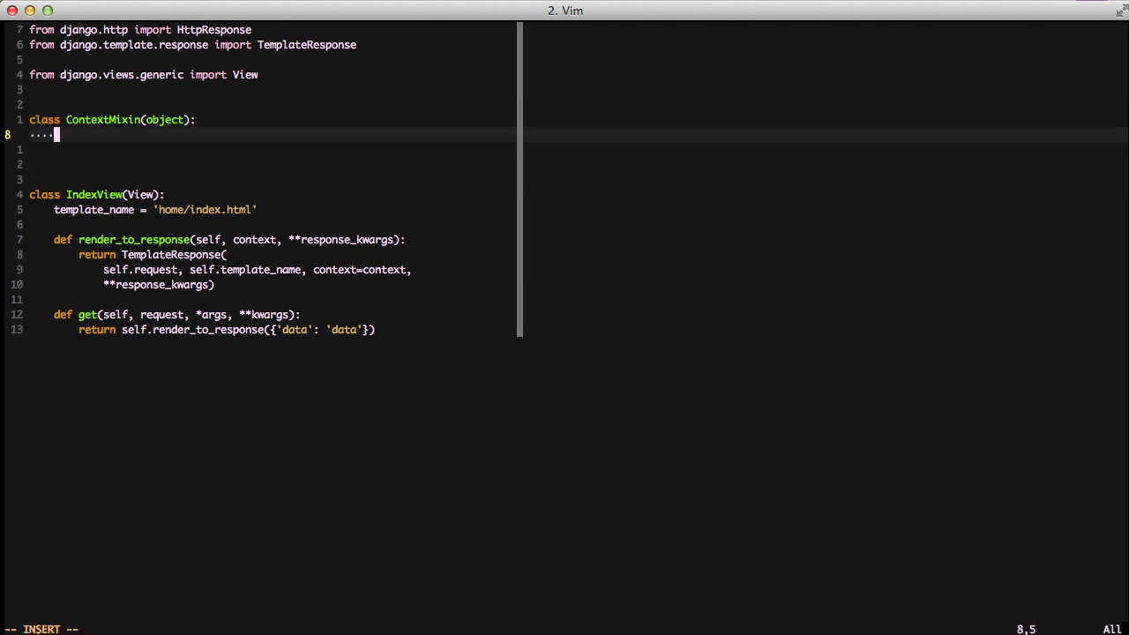
pyautogui.write('def get_conte')
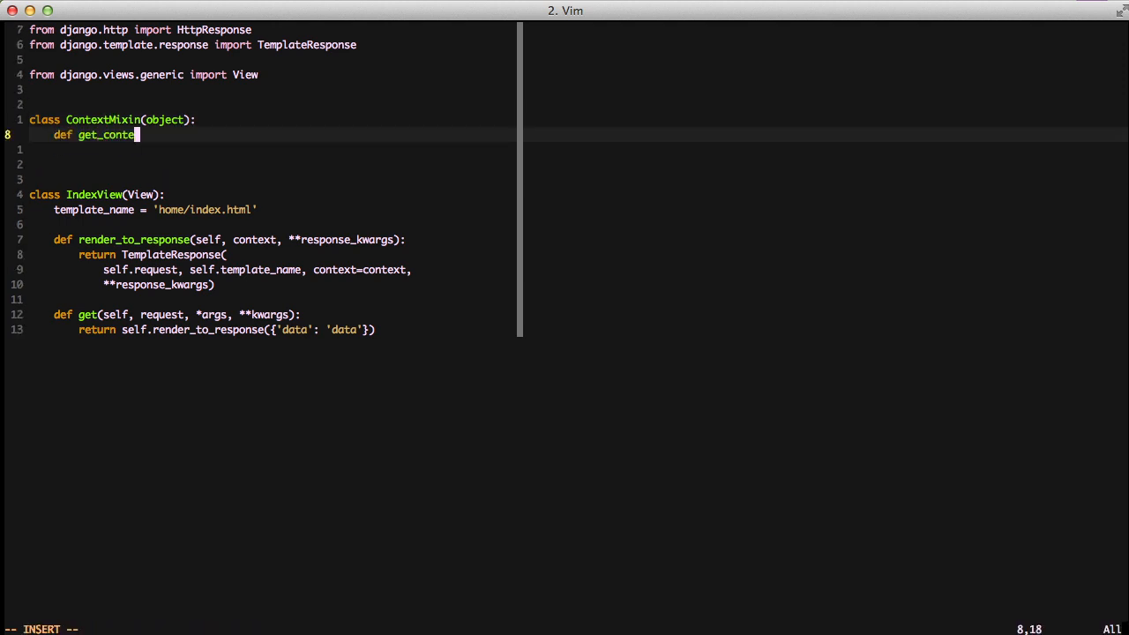
pyautogui.write('xt_data')
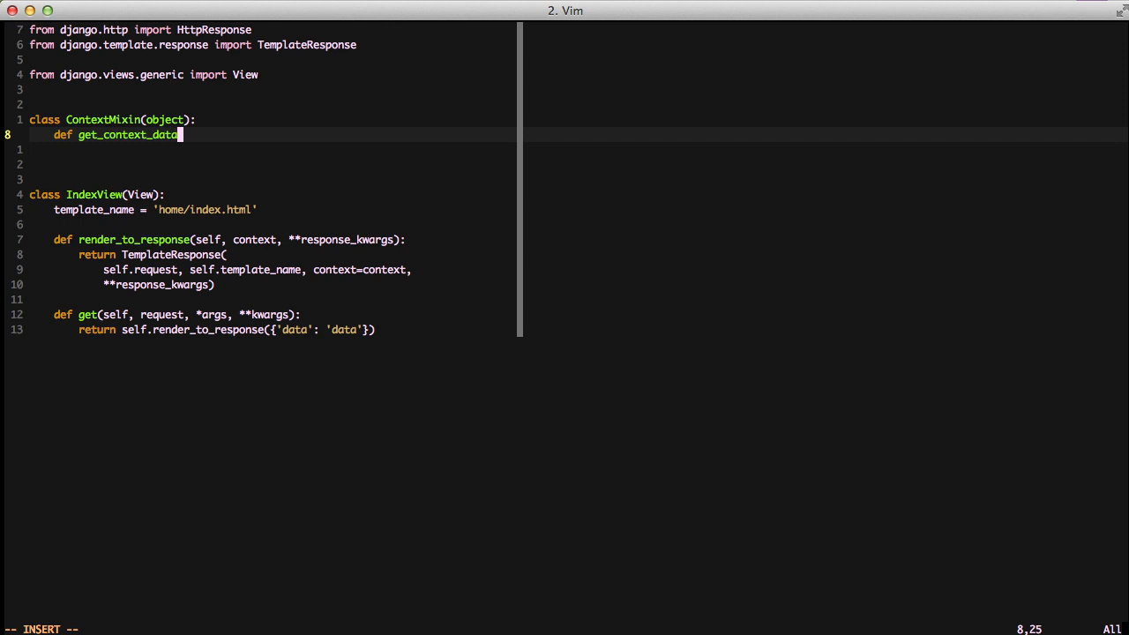
pyautogui.write('(self, **kwargs):')
pyautogui.write('re')
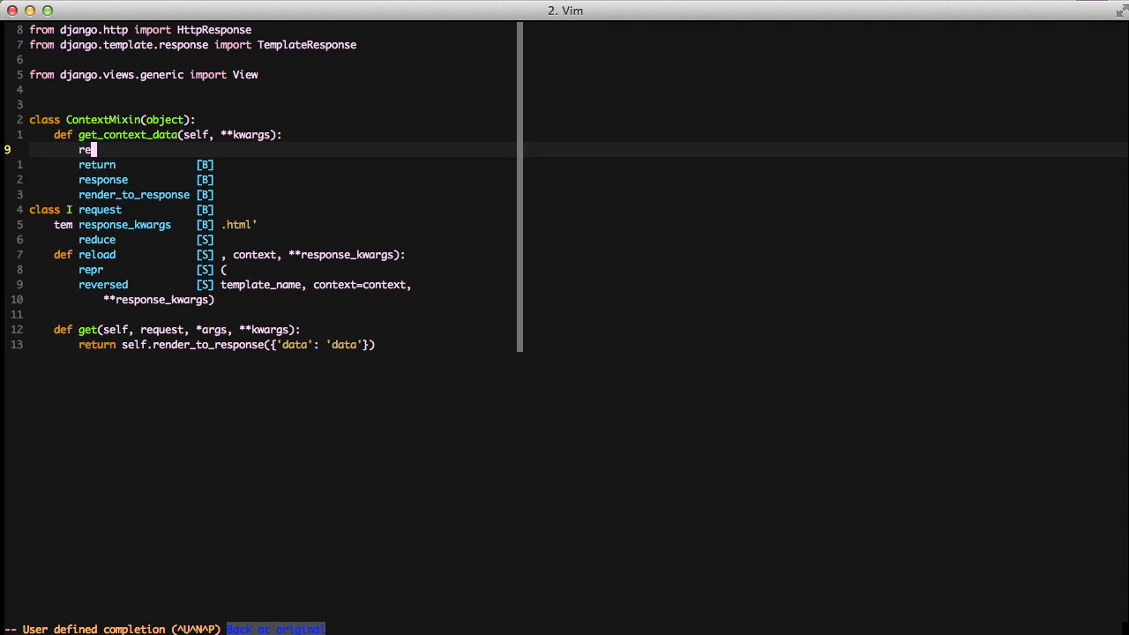
pyautogui.write('kwargs')
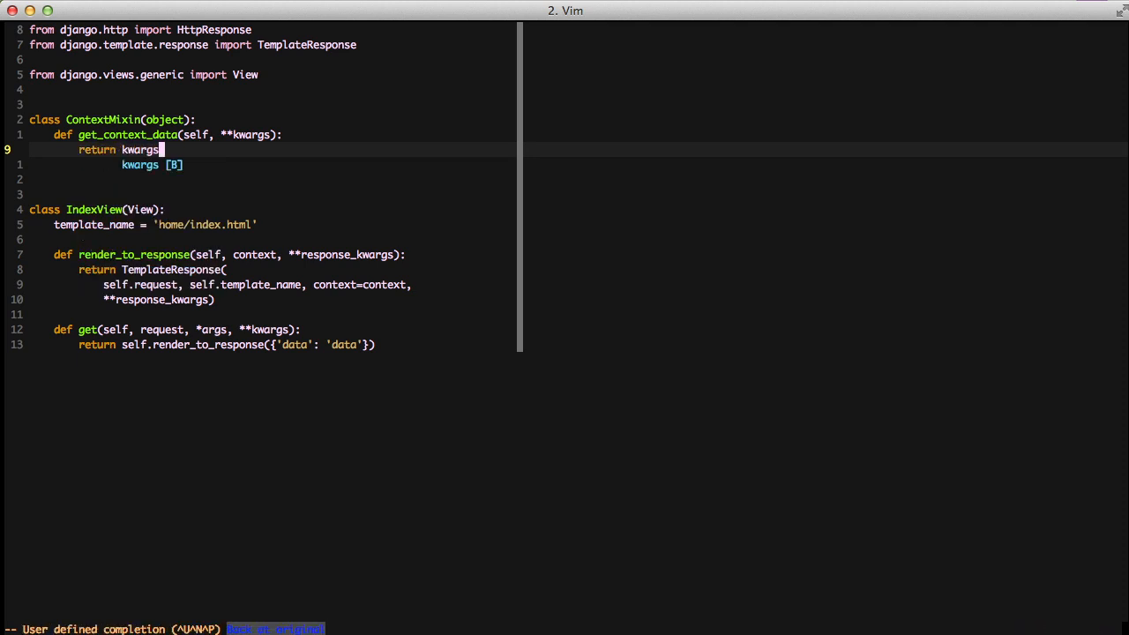
pyautogui.press('Escape')
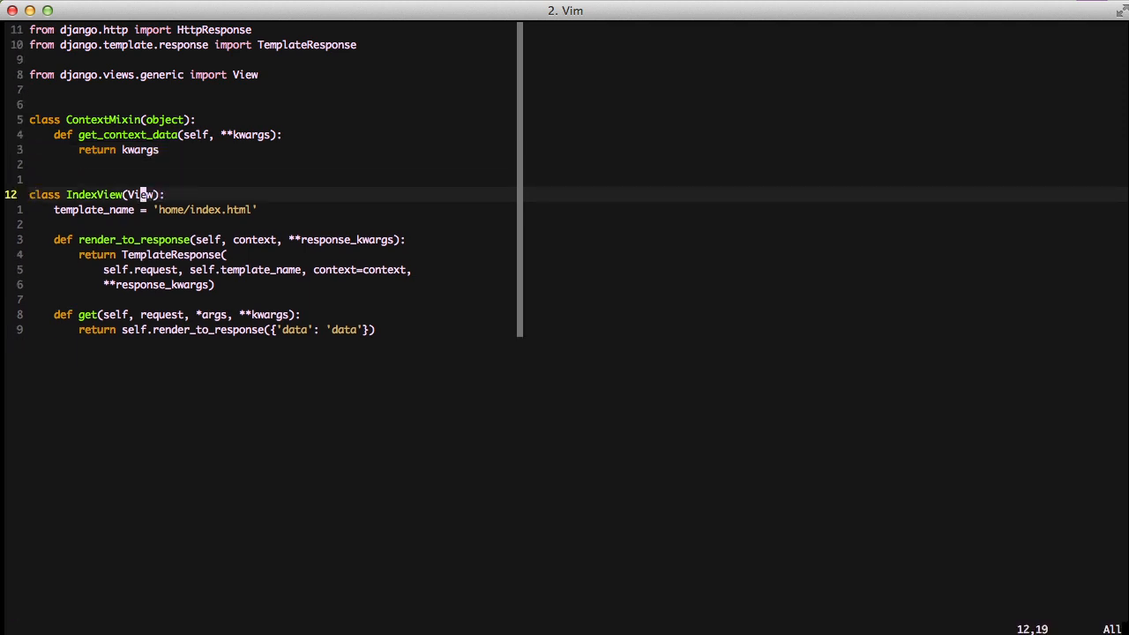
# Add ContextMixin to IndexView's bases and build get's context with self.get_context_data.
pyautogui.press('i')
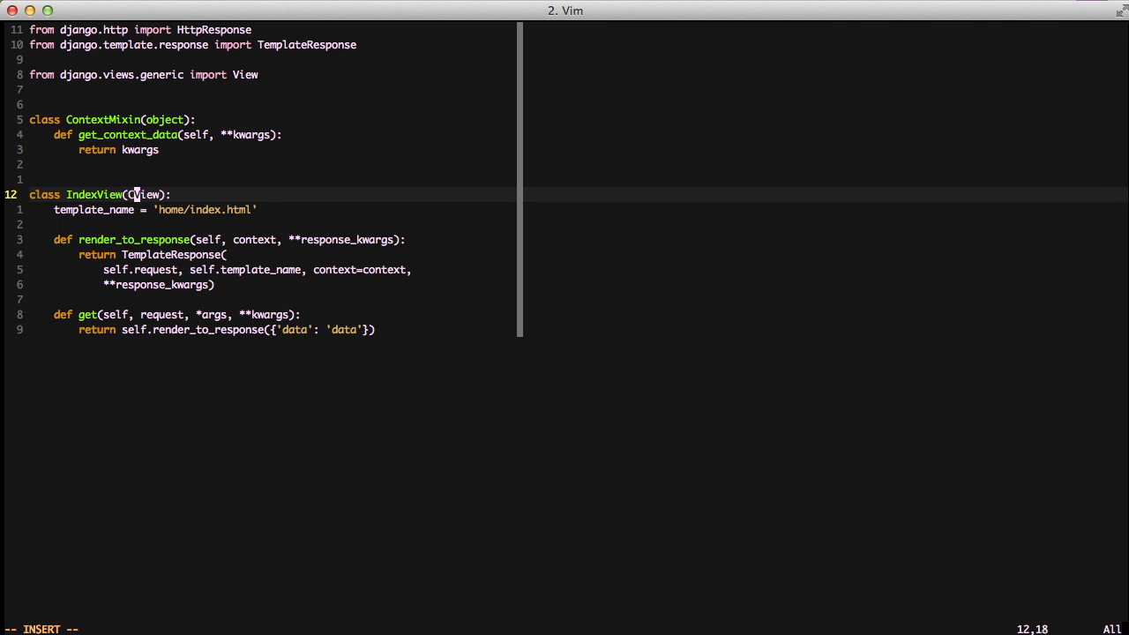
pyautogui.write('ContextMixin,')
pyautogui.write('context =')
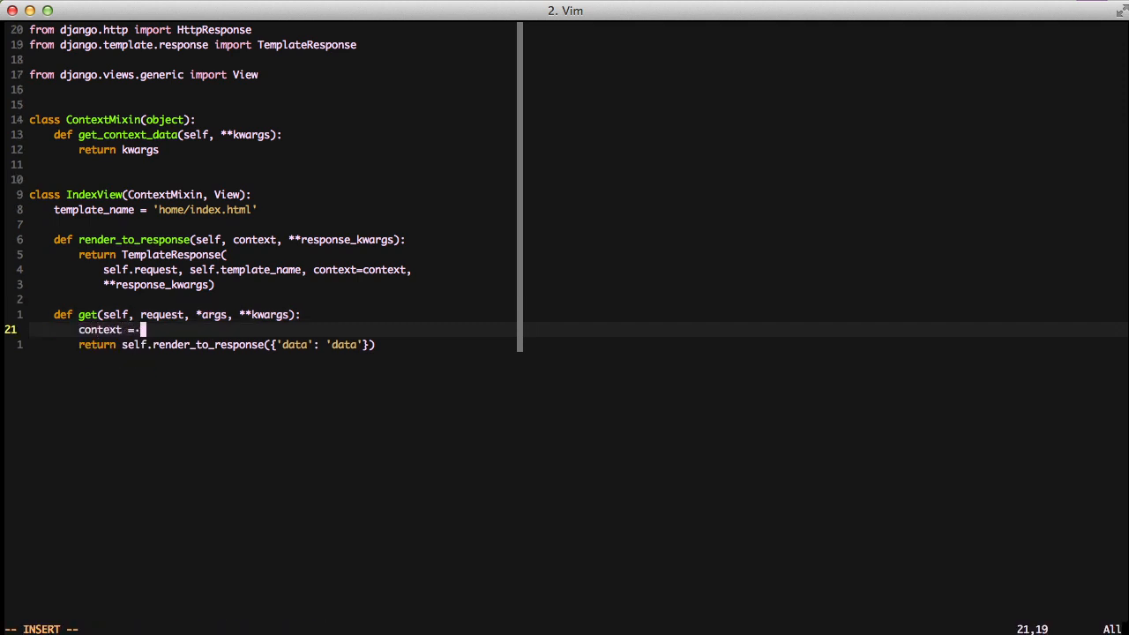
pyautogui.write('self.get_context_data(')
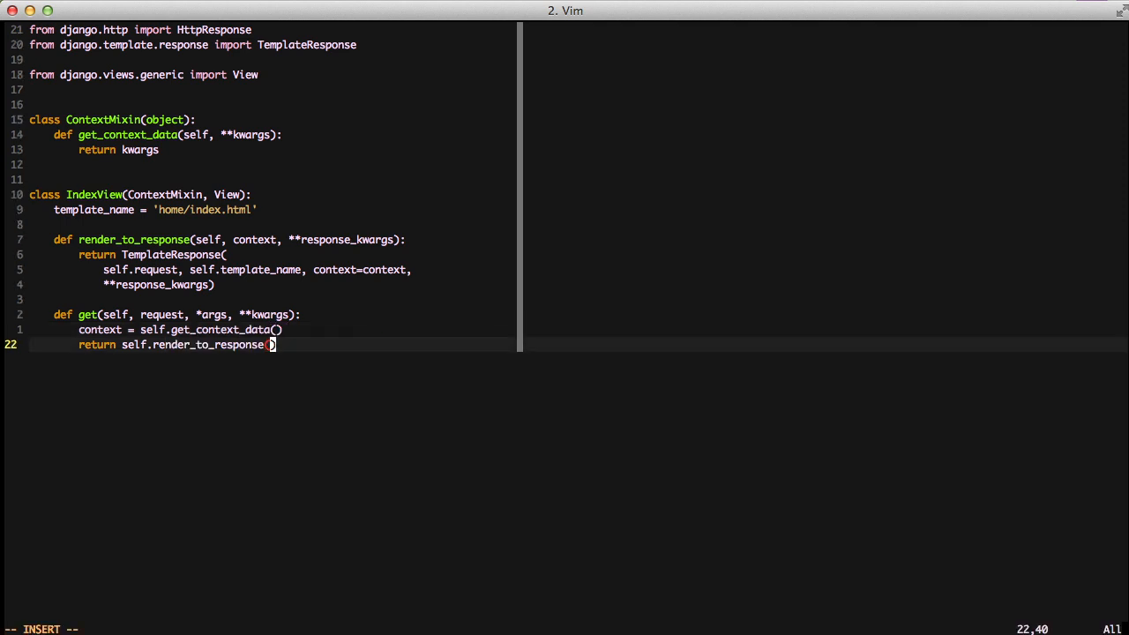
pyautogui.write('context')
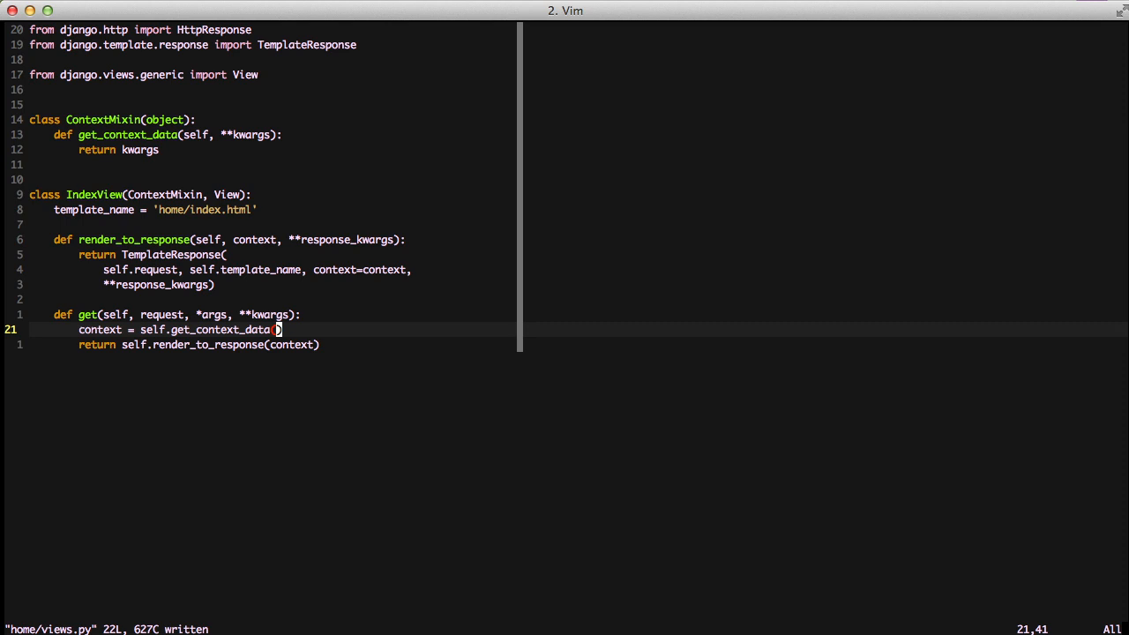
# Set context['data'] inside get and delete IndexView's get_context_data override.
pyautogui.press('k')
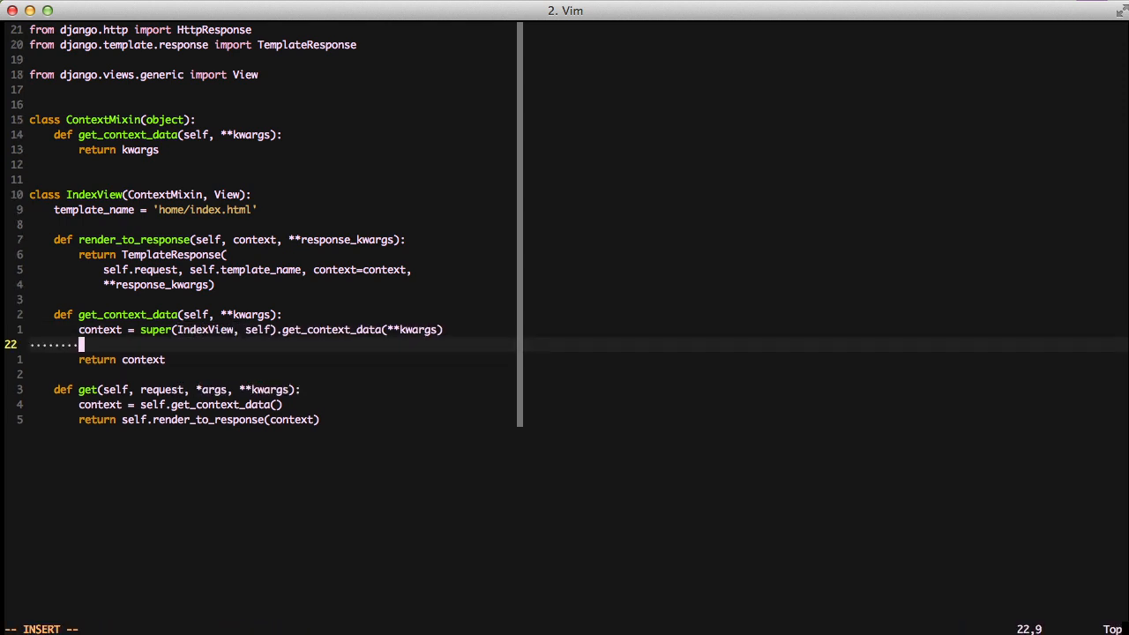
pyautogui.write("context['")
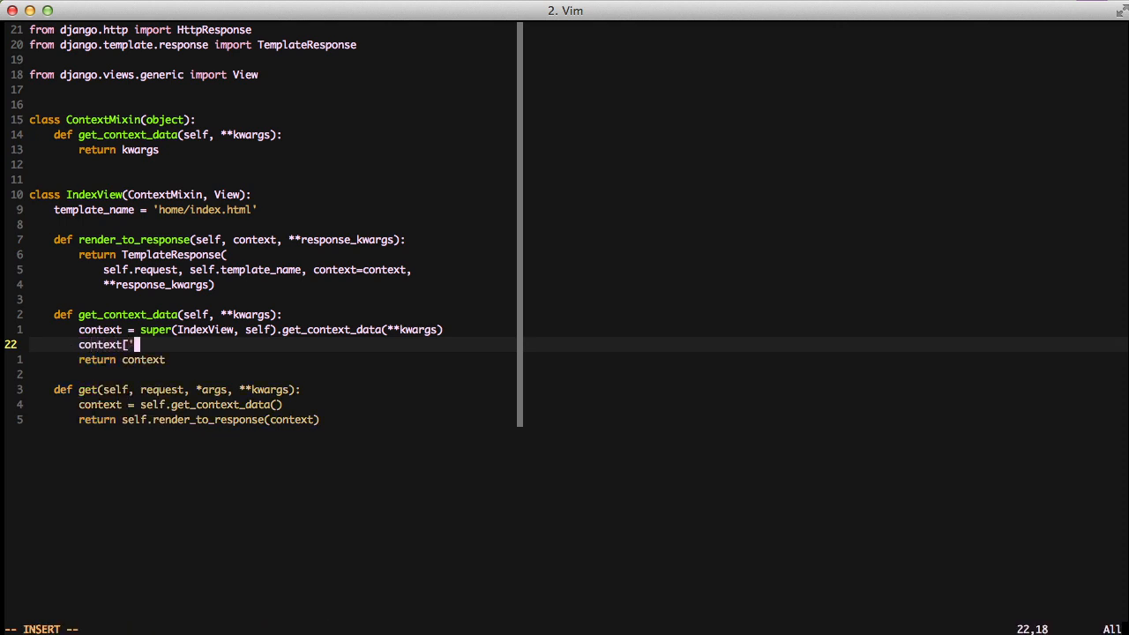
pyautogui.write("data'] = 'datum")
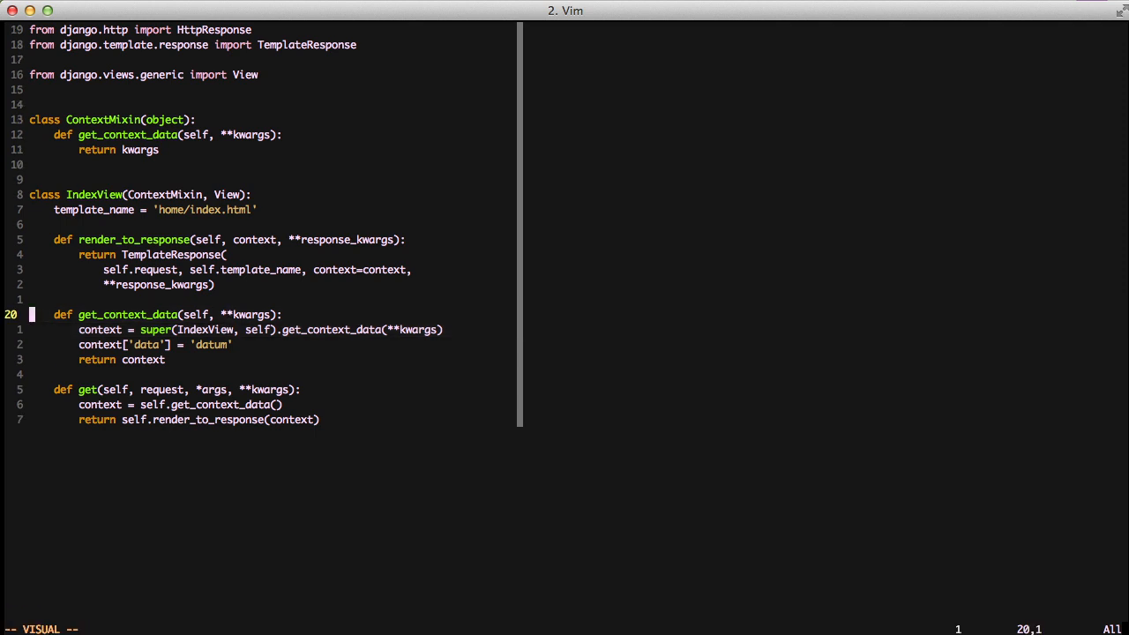
pyautogui.press('d')
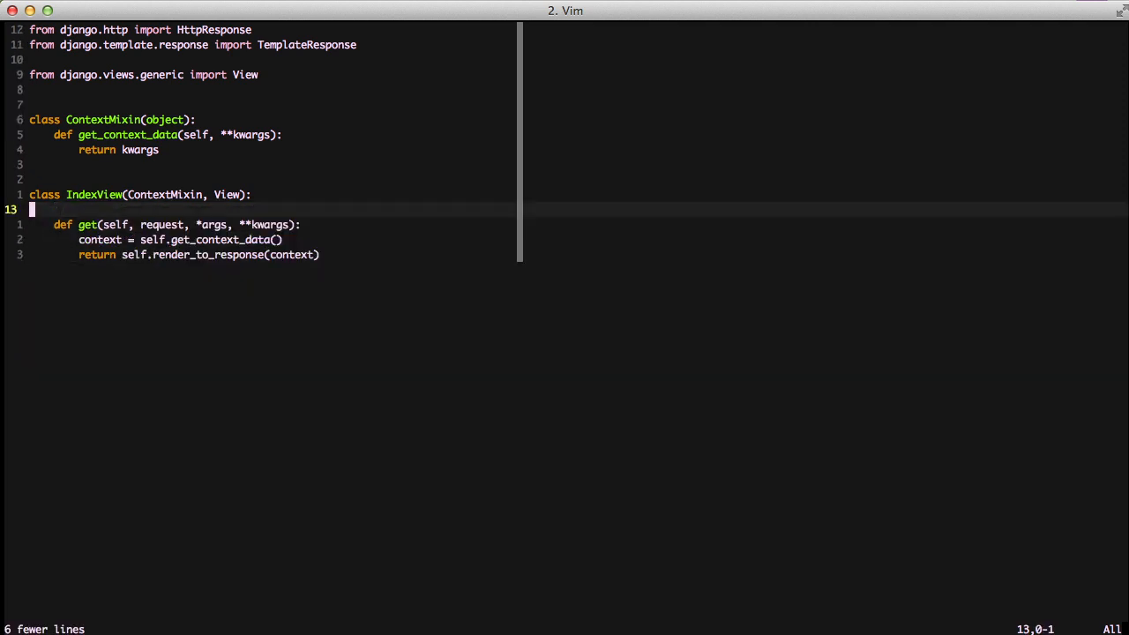
# Create TemplateResponseMixin with template_name None; add it to IndexView with 'home/index.html'.
pyautogui.write('mixin(object):')
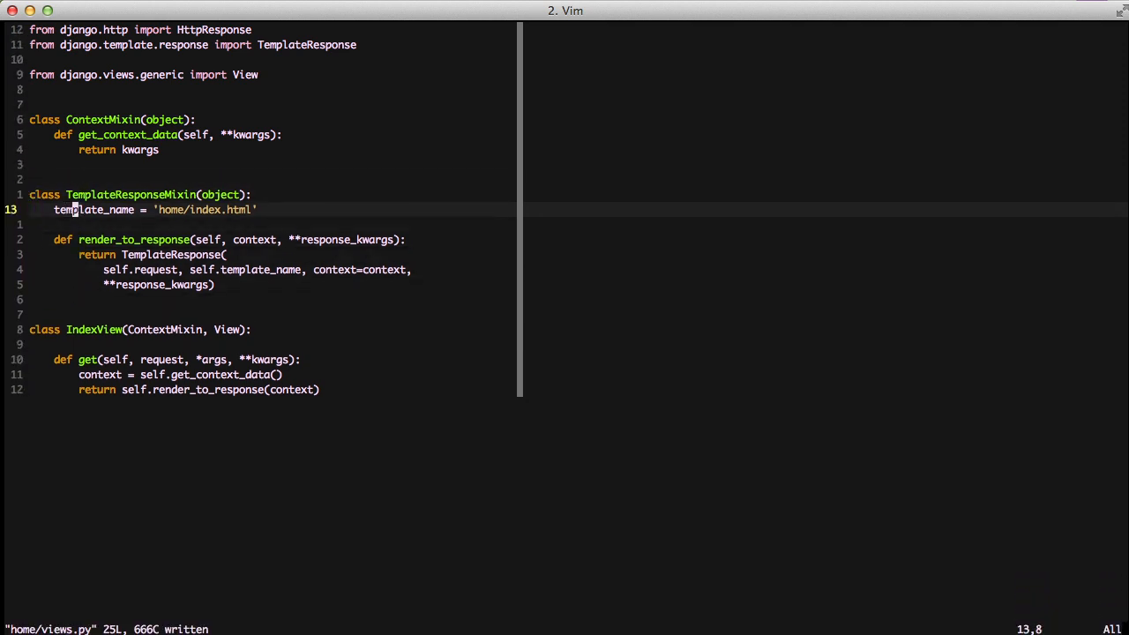
pyautogui.write('None')
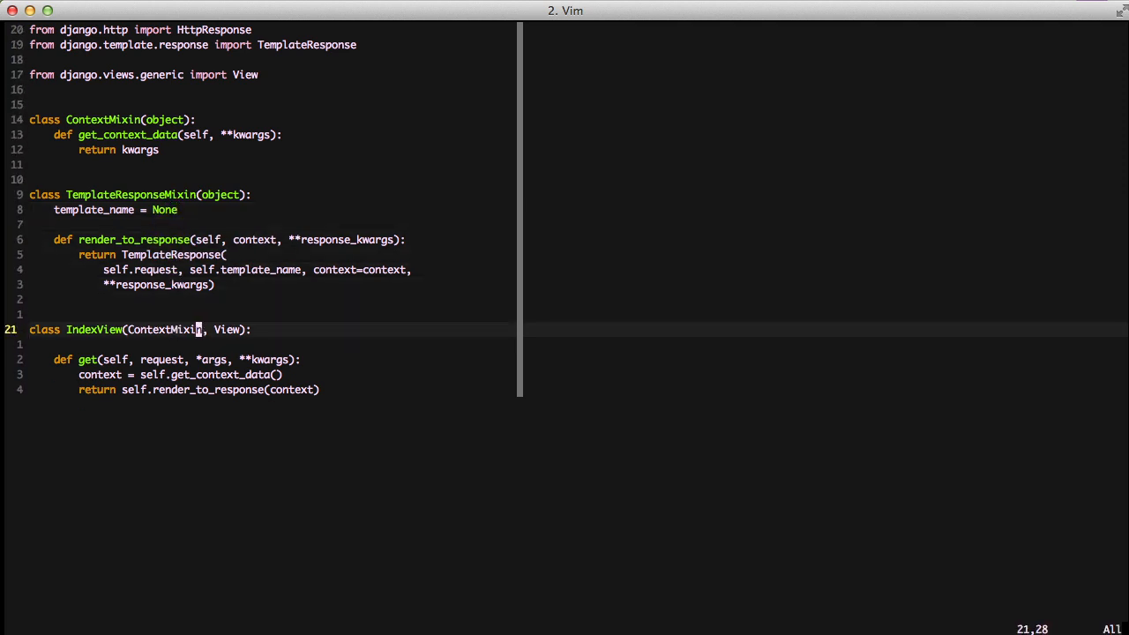
pyautogui.press('i')
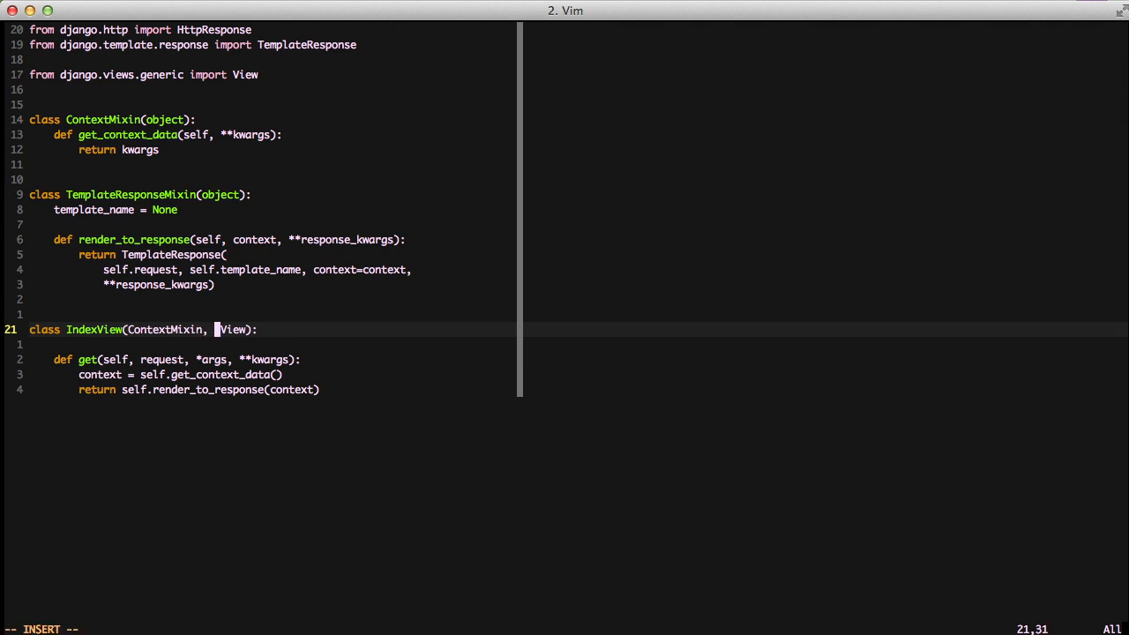
pyautogui.write('TemplateResponseMixin,')
pyautogui.write("template_name = '")
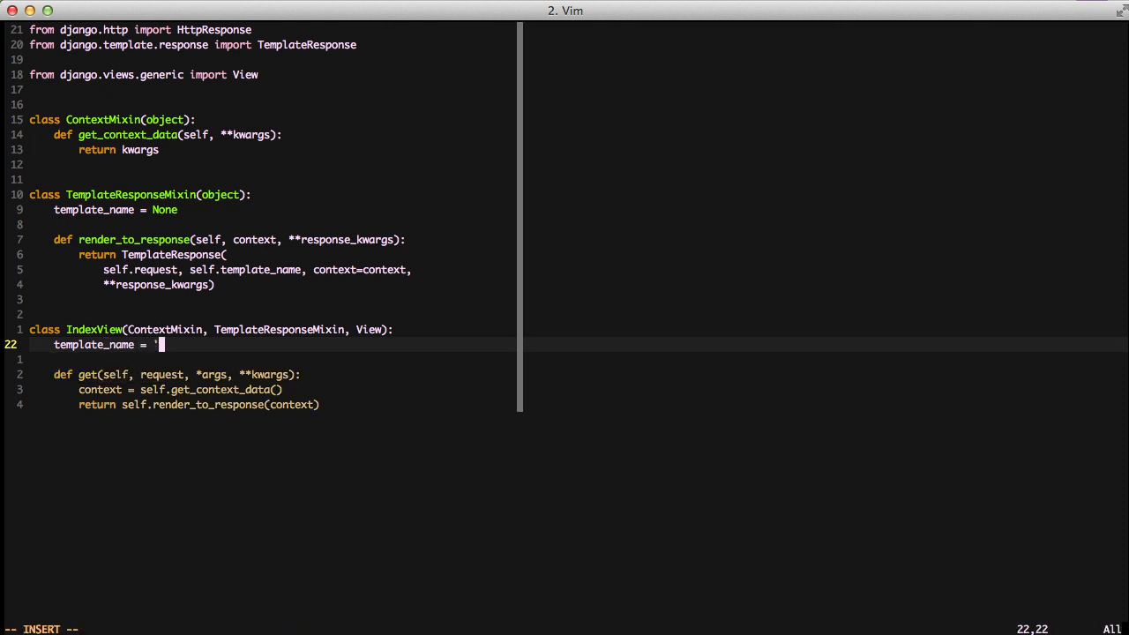
pyautogui.write('home/index')
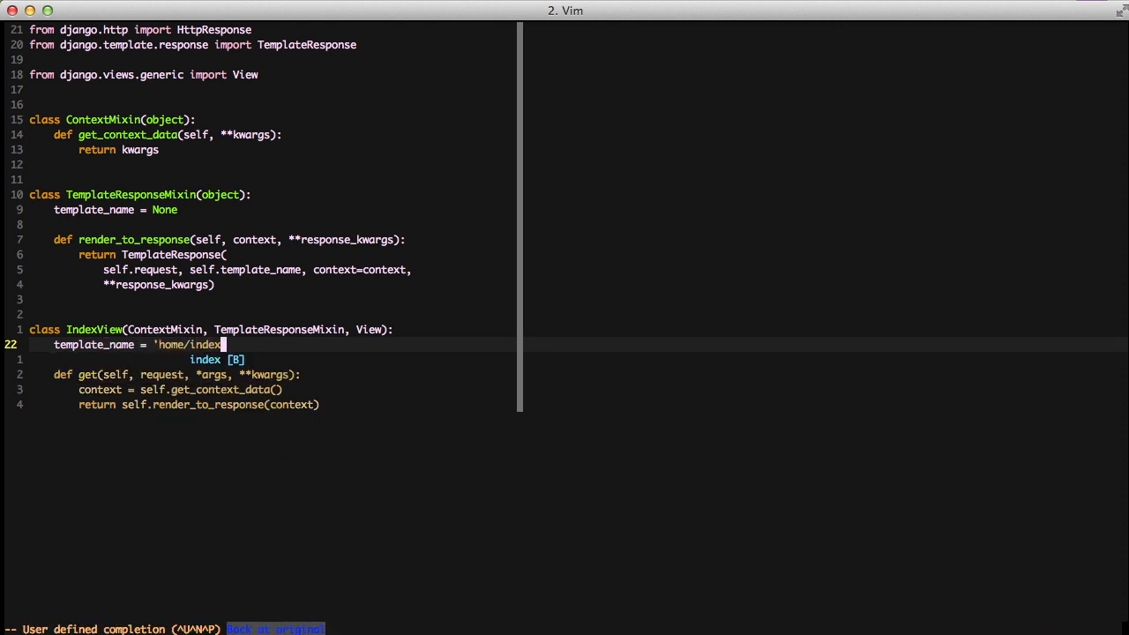
pyautogui.write(".html'")
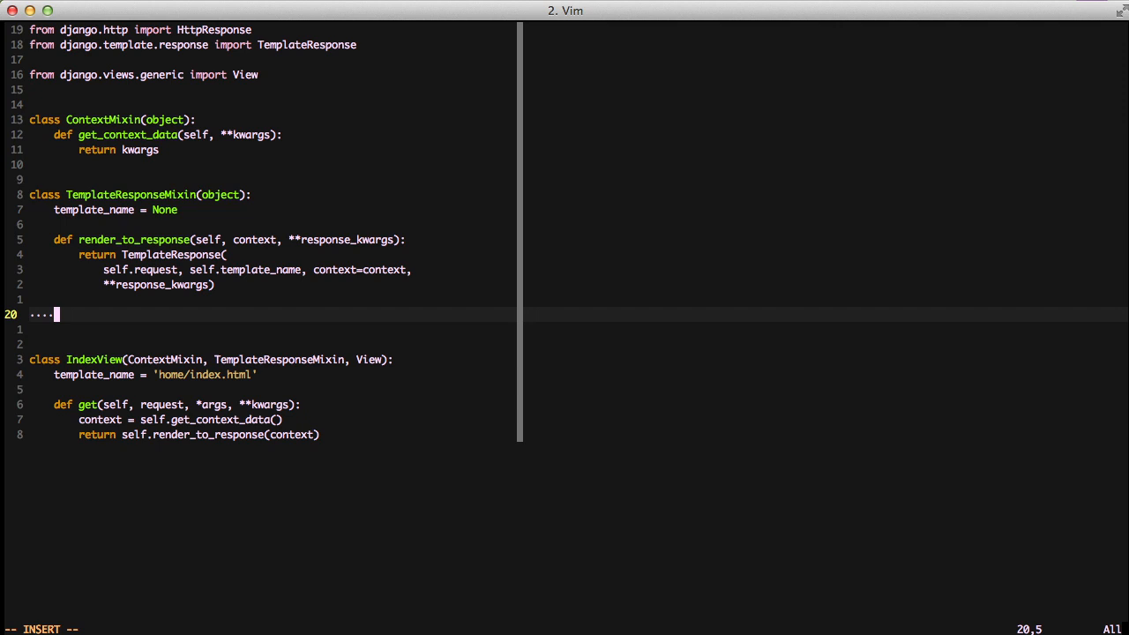
# Write get_template_names() with an if self.template_name check raising ImproperlyConfigured.
pyautogui.write('def g')
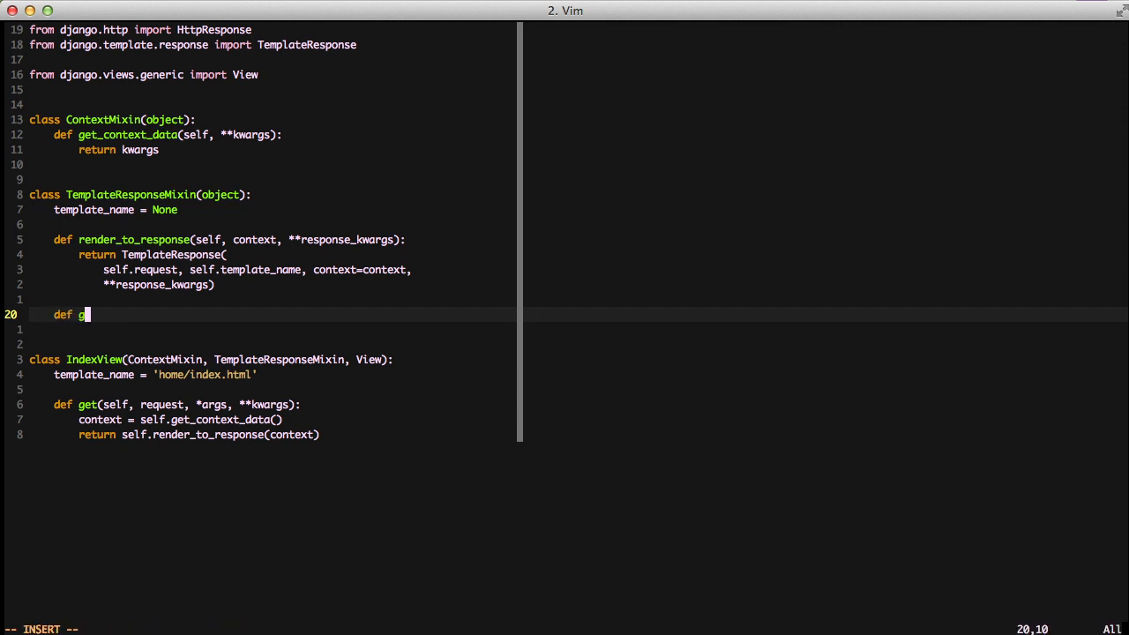
pyautogui.write('et_template_n')
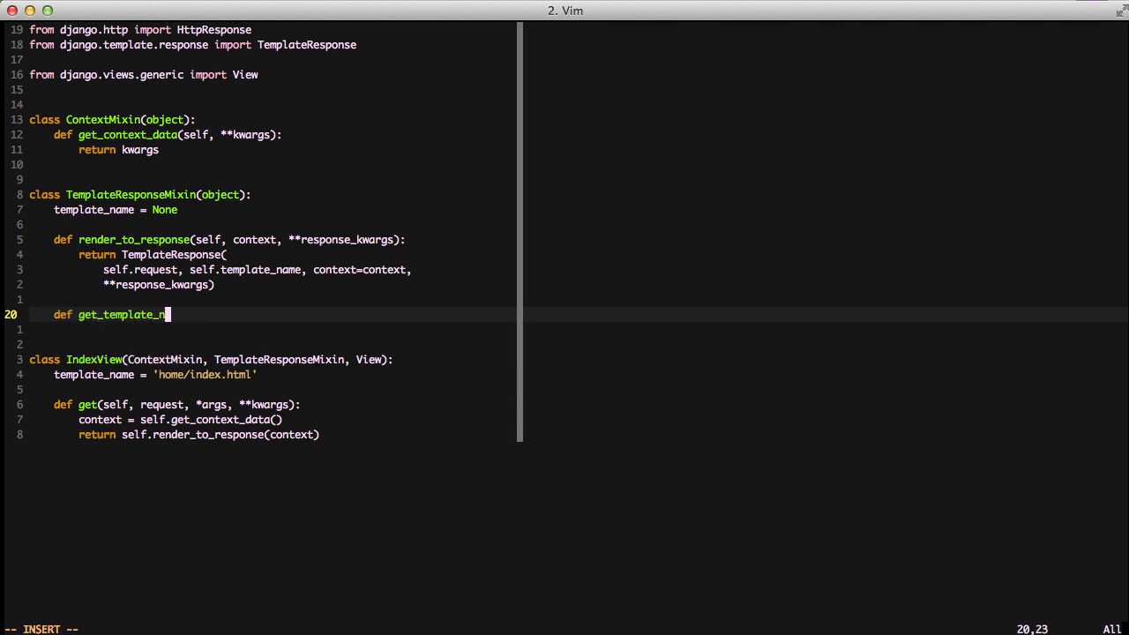
pyautogui.write('ames(self):')
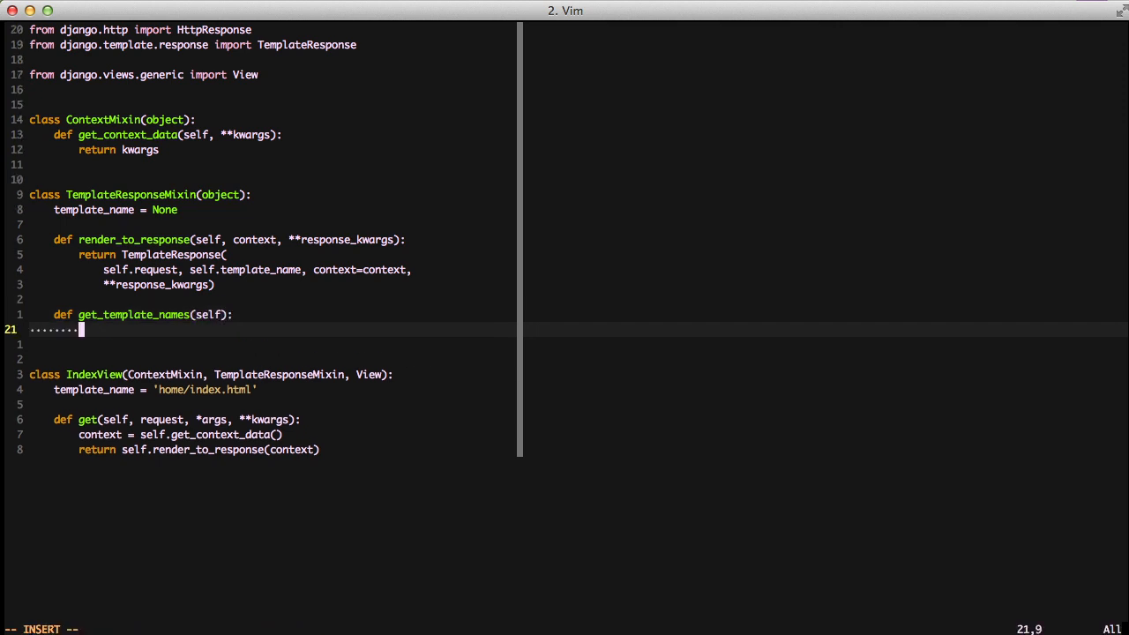
pyautogui.write('if self.template_name is None:')
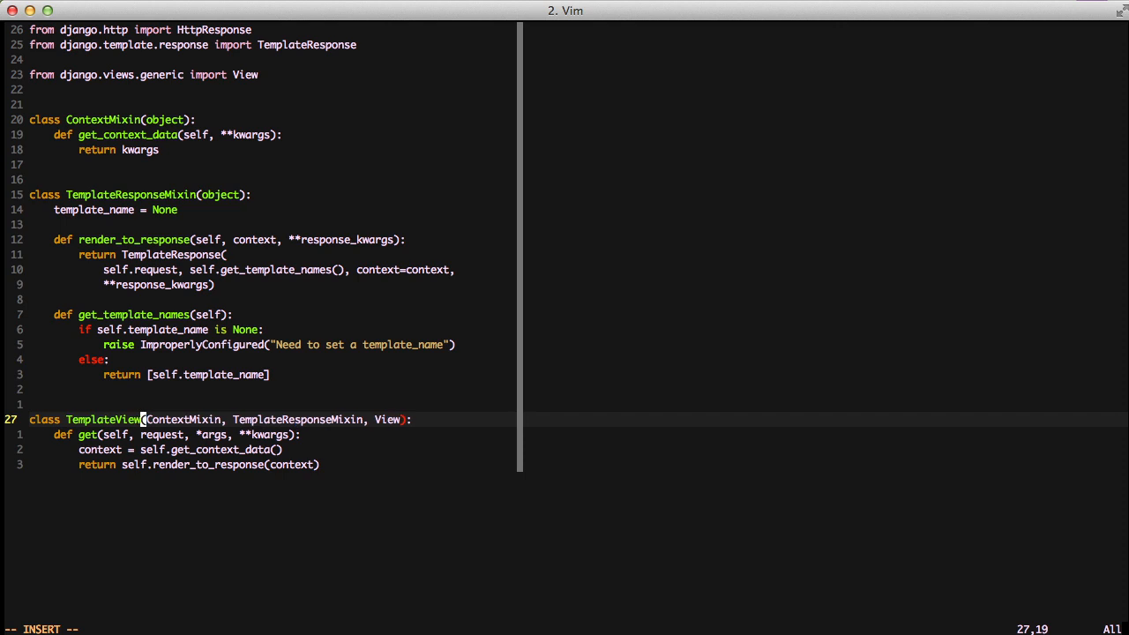
# Add IndexView(TemplateView) using 'home/index.html', with get_context_data setting context['data'] = 'Hello World'.
pyautogui.write('class IndexView(TemplateView):')
pyautogui.write("template_name = 'home/index.html")
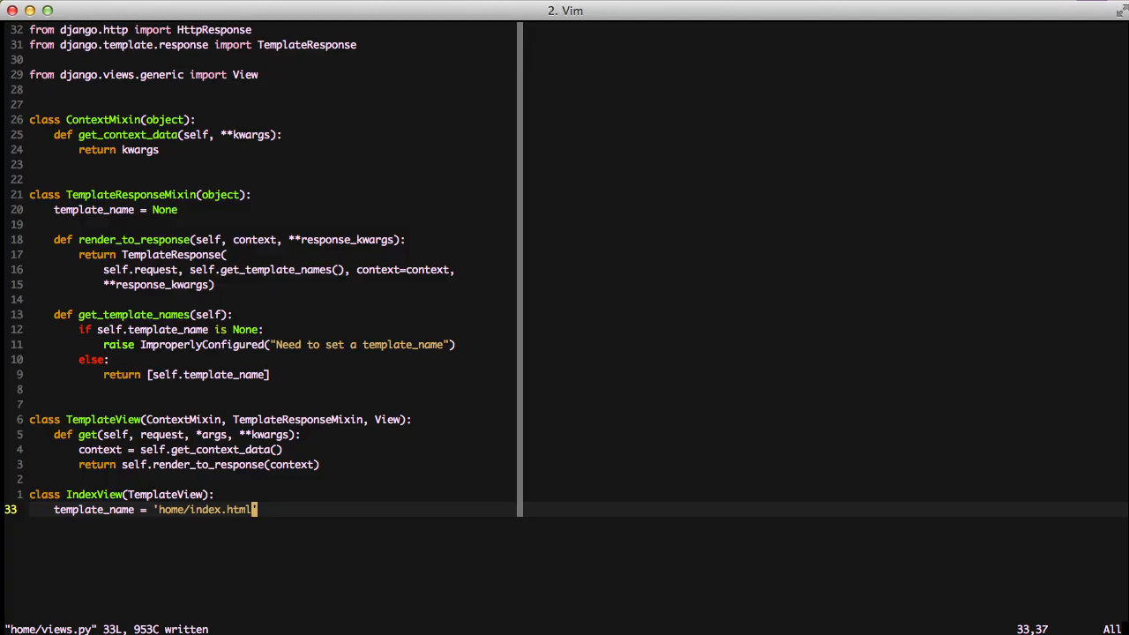
pyautogui.write('get_context_data(**kwargs')
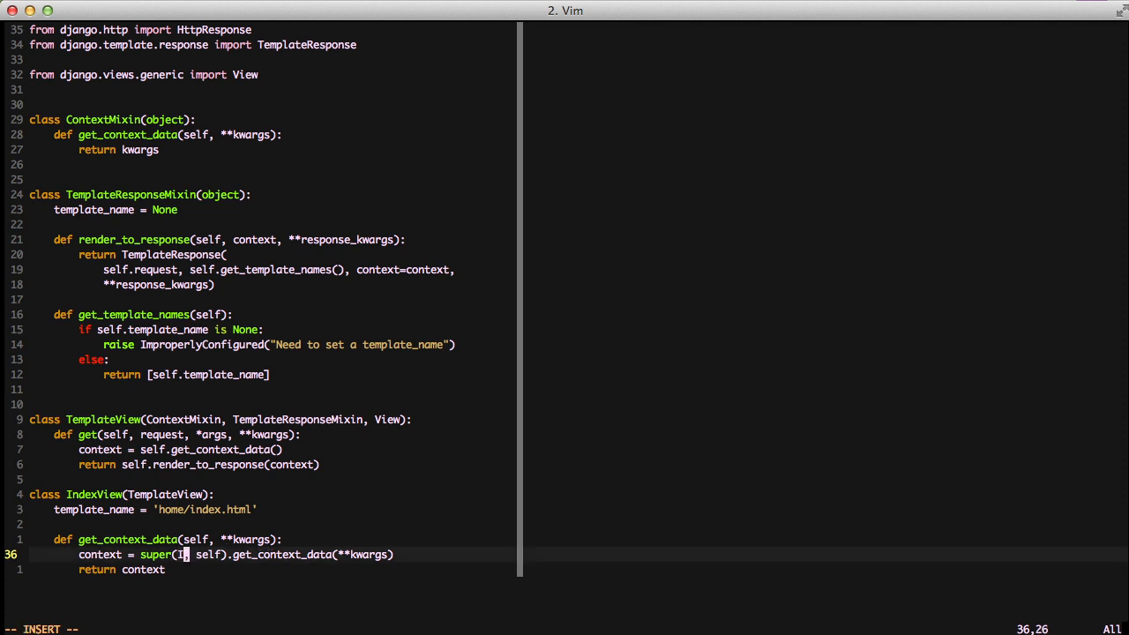
pyautogui.write("context['data'] = 'Hello World")
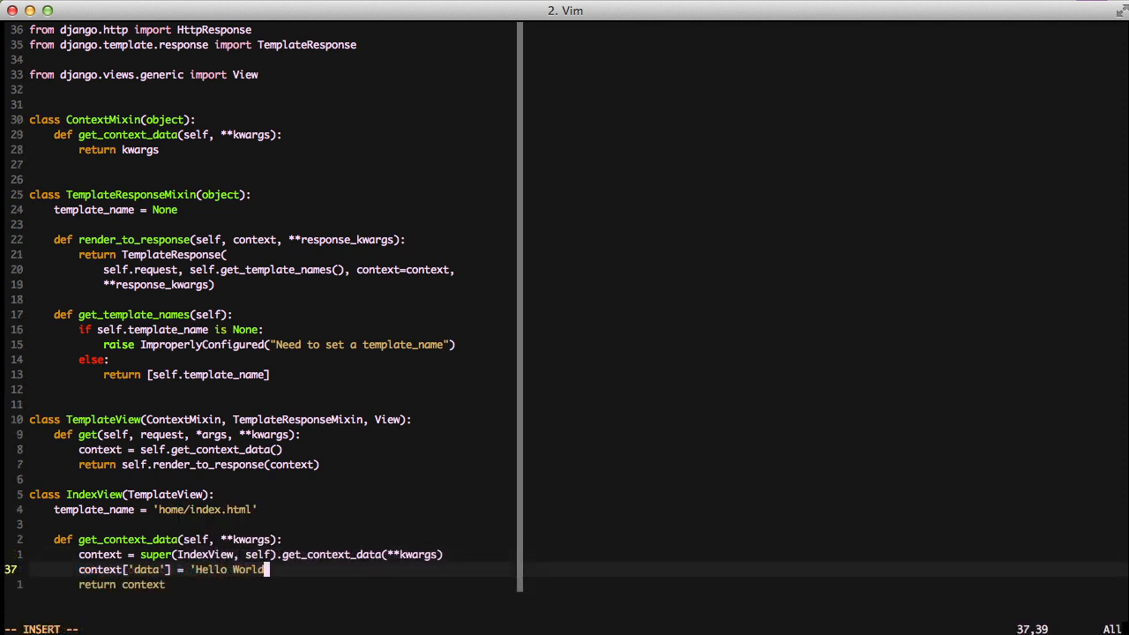
pyautogui.press('Escape')
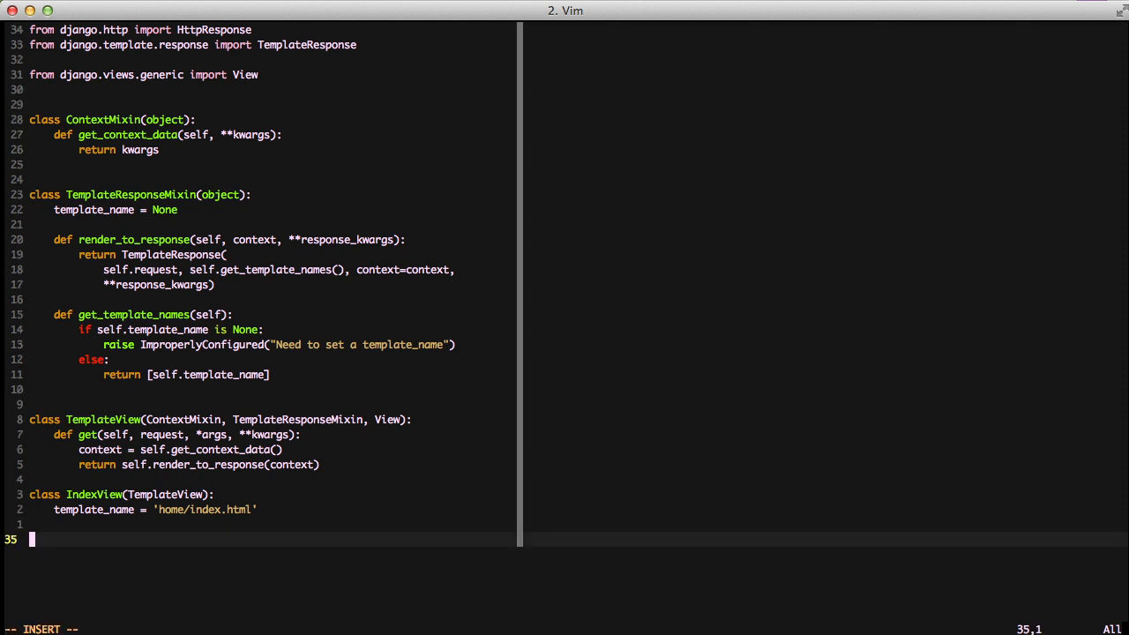
# Add class Index2View(TemplateView) with template_name 'home/index2.html', then open home/index.html.
pyautogui.write('class Index')
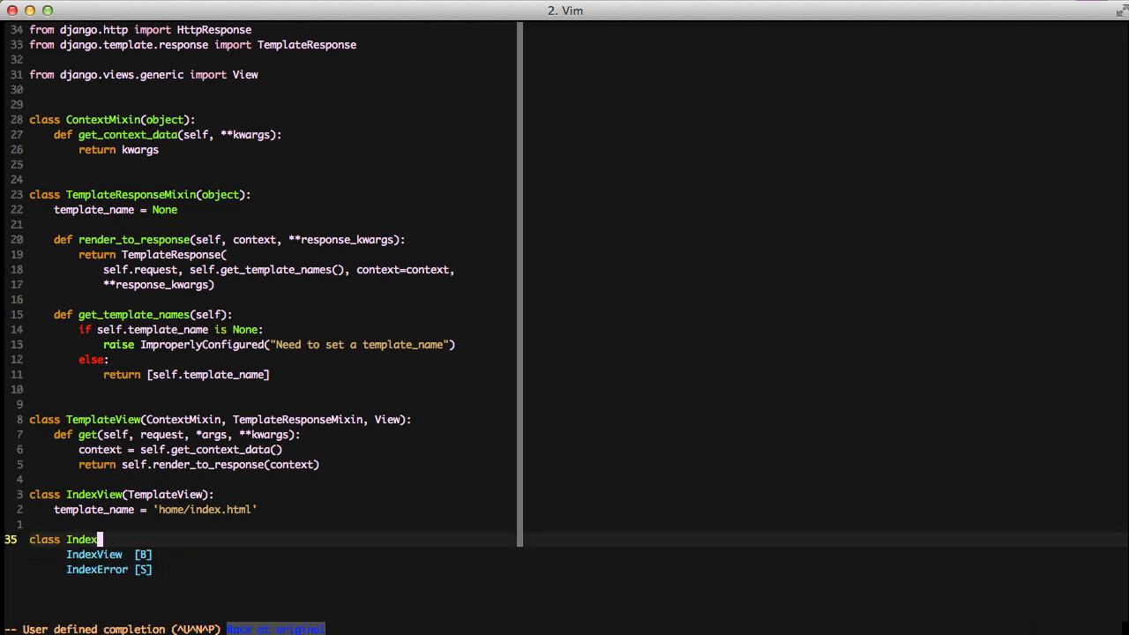
pyautogui.write('2View(TemplateView):')
pyautogui.write("template_name = 'home/ind")
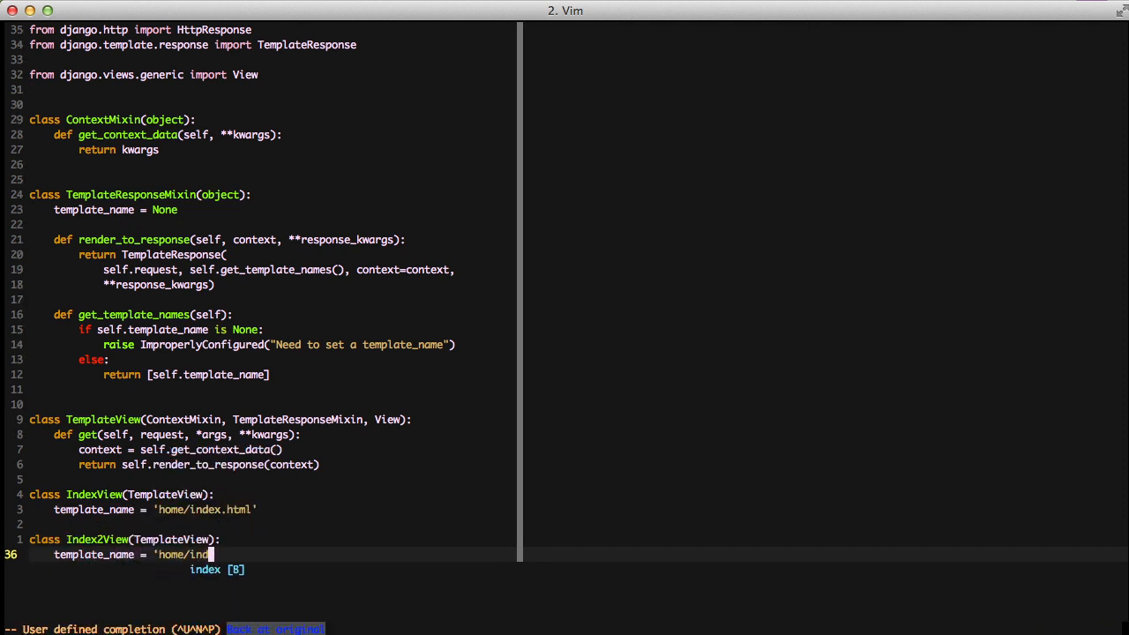
pyautogui.write("ex2.html'")
pyautogui.click(282, 628)
pyautogui.write(':e home/templates/')
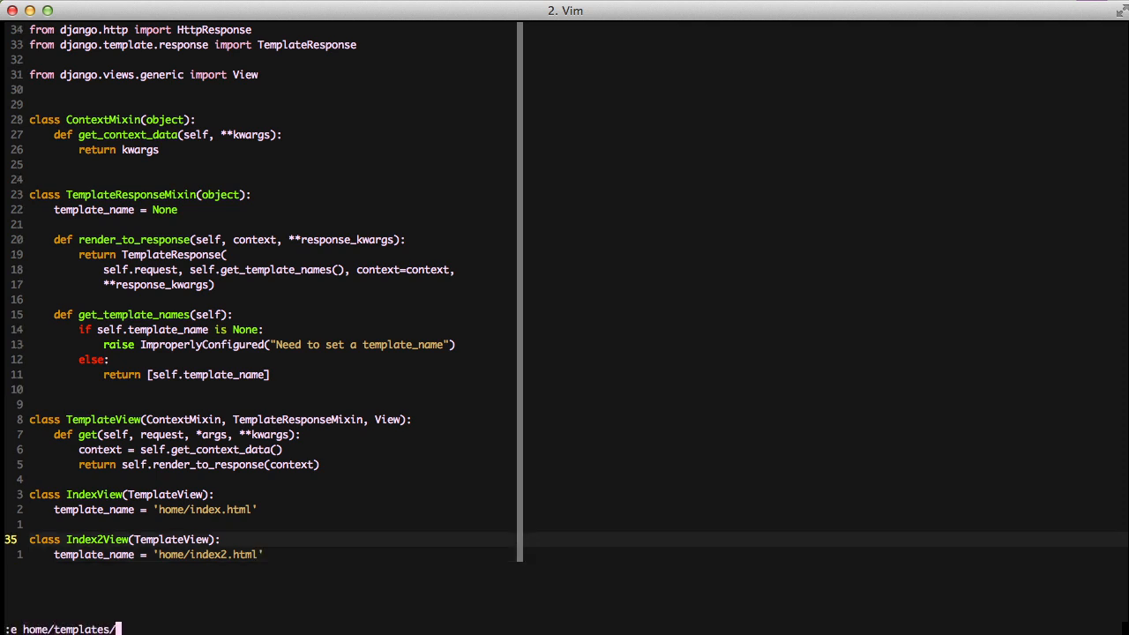
pyautogui.press('Return')
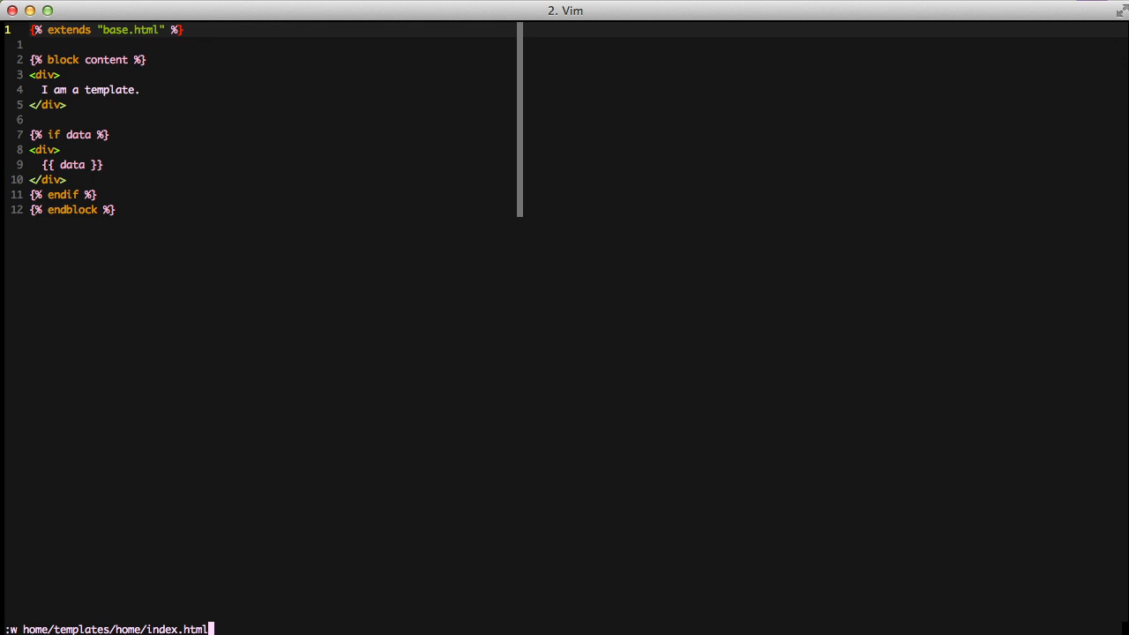
# Save the template as index2.html reading 'I am a second template.', then open urls.py.
pyautogui.press('Return')
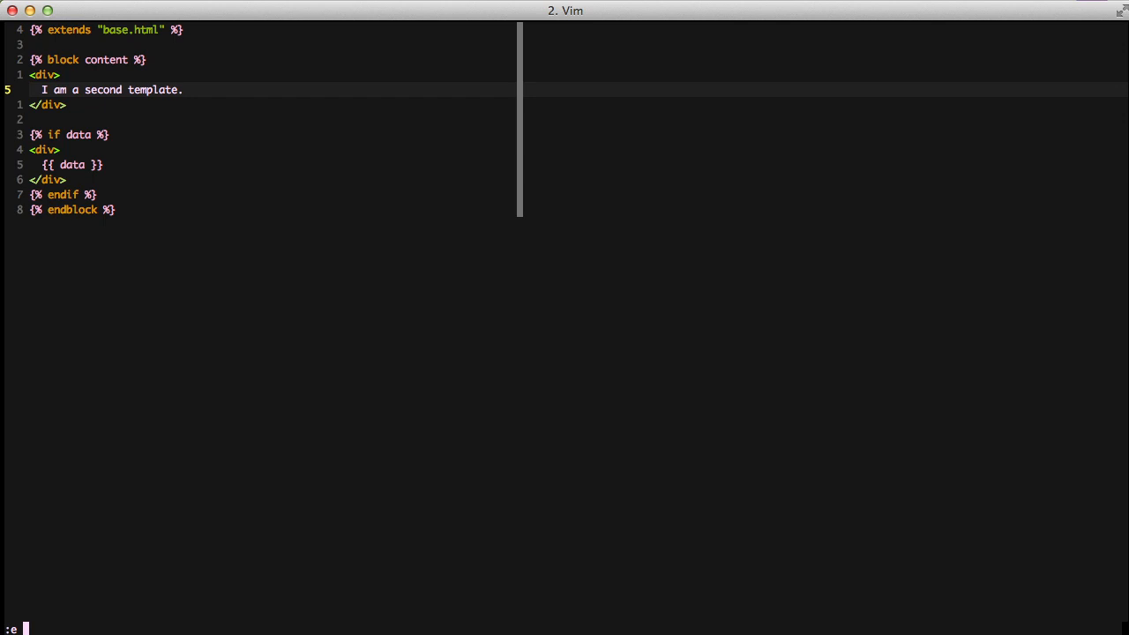
pyautogui.press('Return')
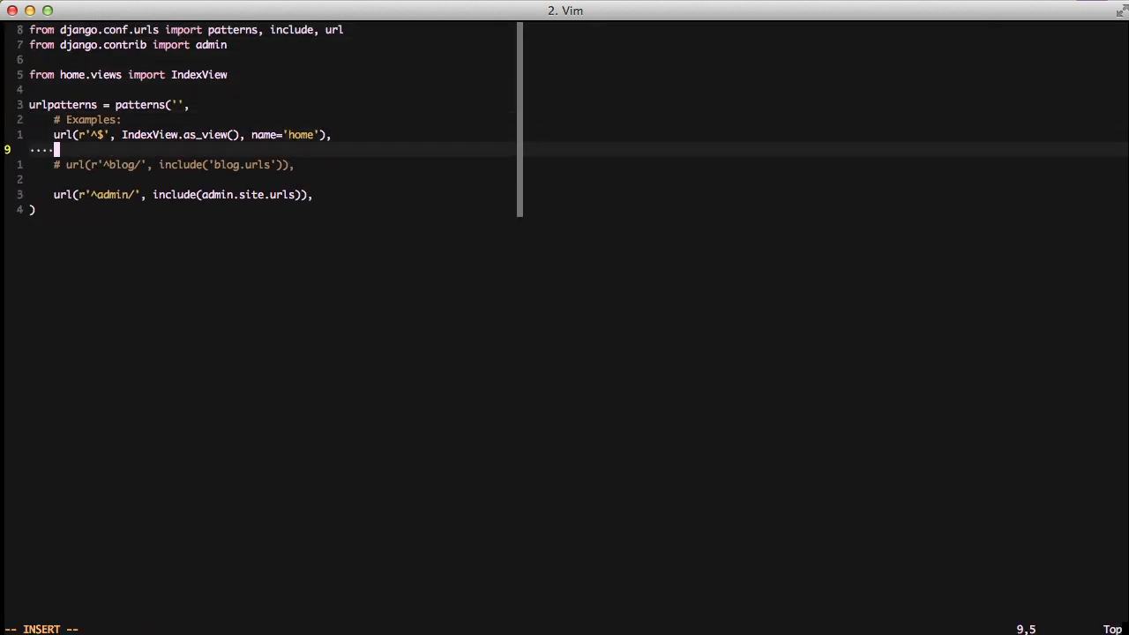
# Add url(r'^second/$', Index2View.as_view(), name='second') to urls.py.
pyautogui.write("url(r'^second/$', Index2View.as_view(), name=")
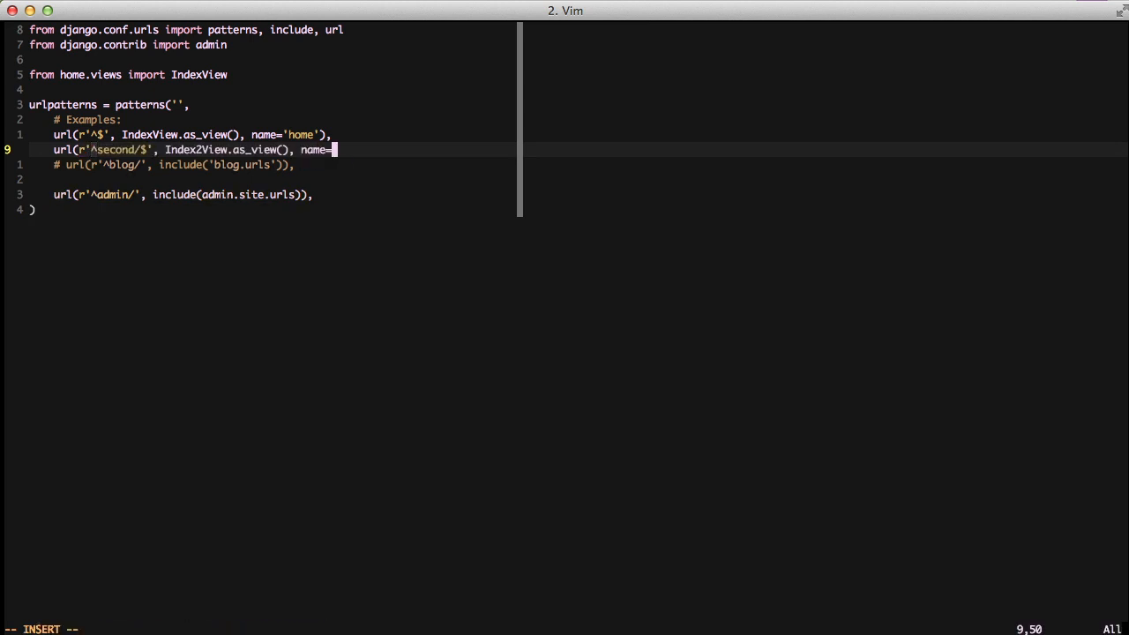
pyautogui.write("'second'),")
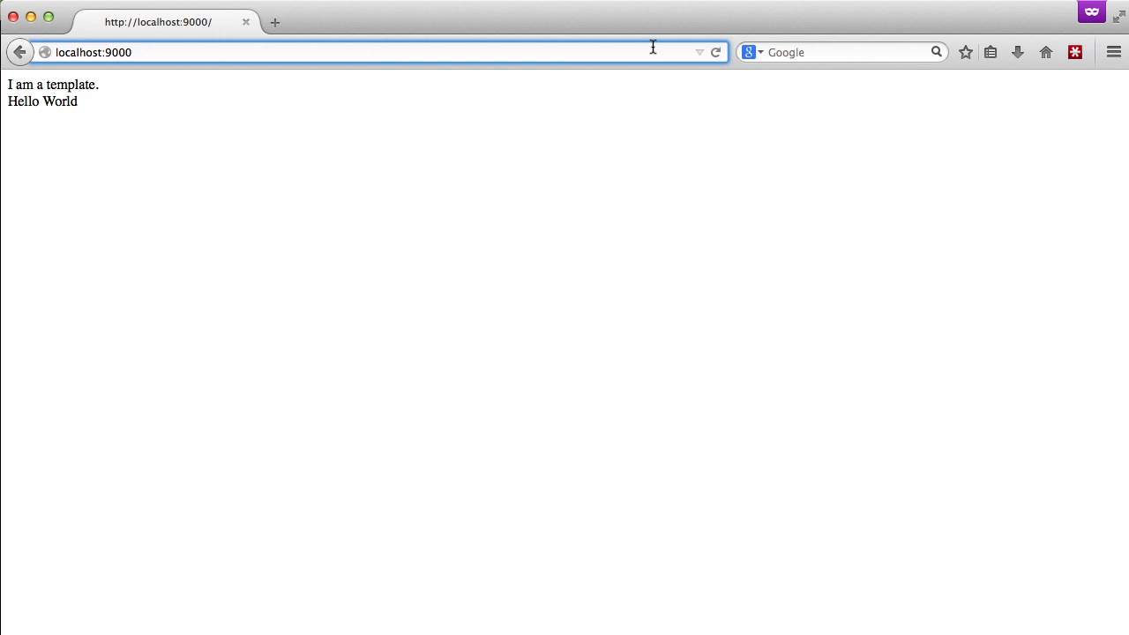
# Load localhost:9000/second/ in Firefox, then go back to the home page.
pyautogui.write('localhost:9000/second/')
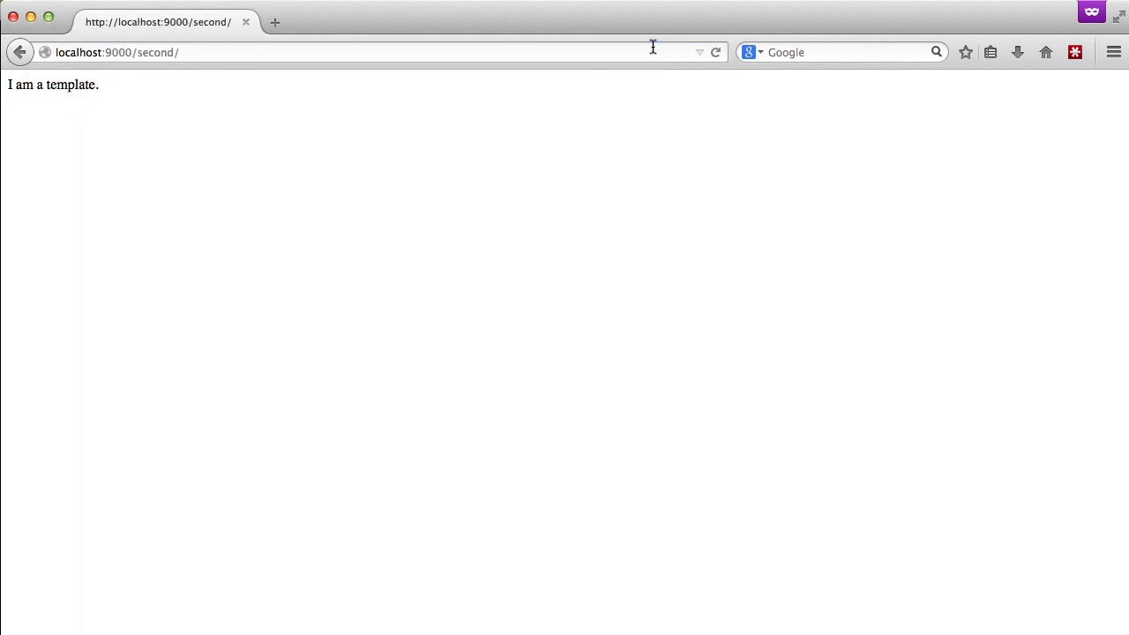
pyautogui.click(20, 52)
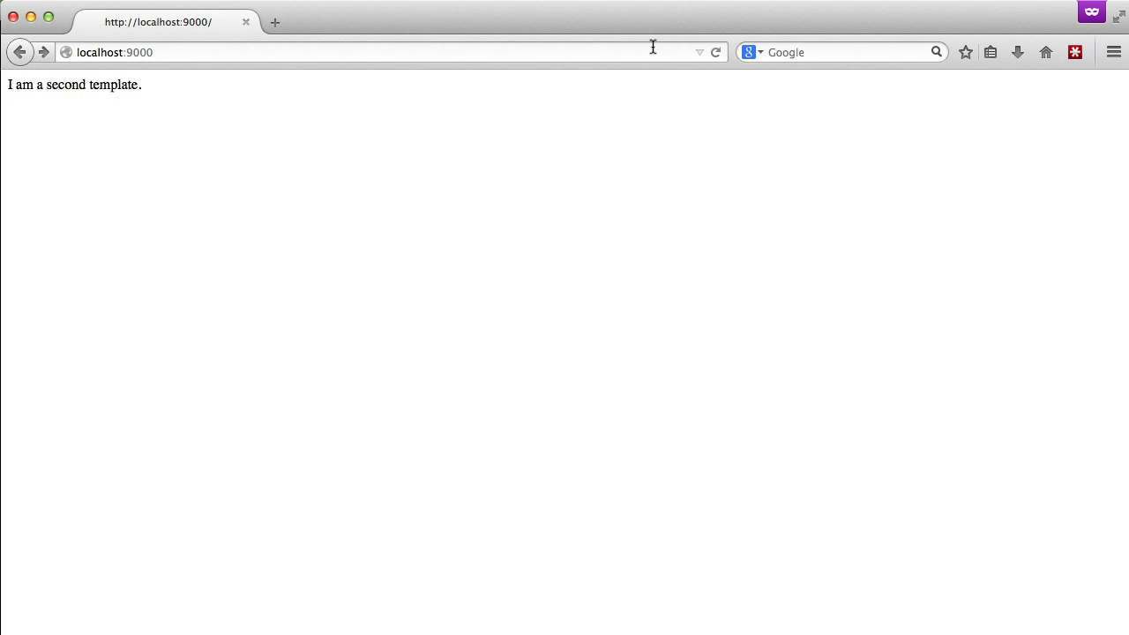